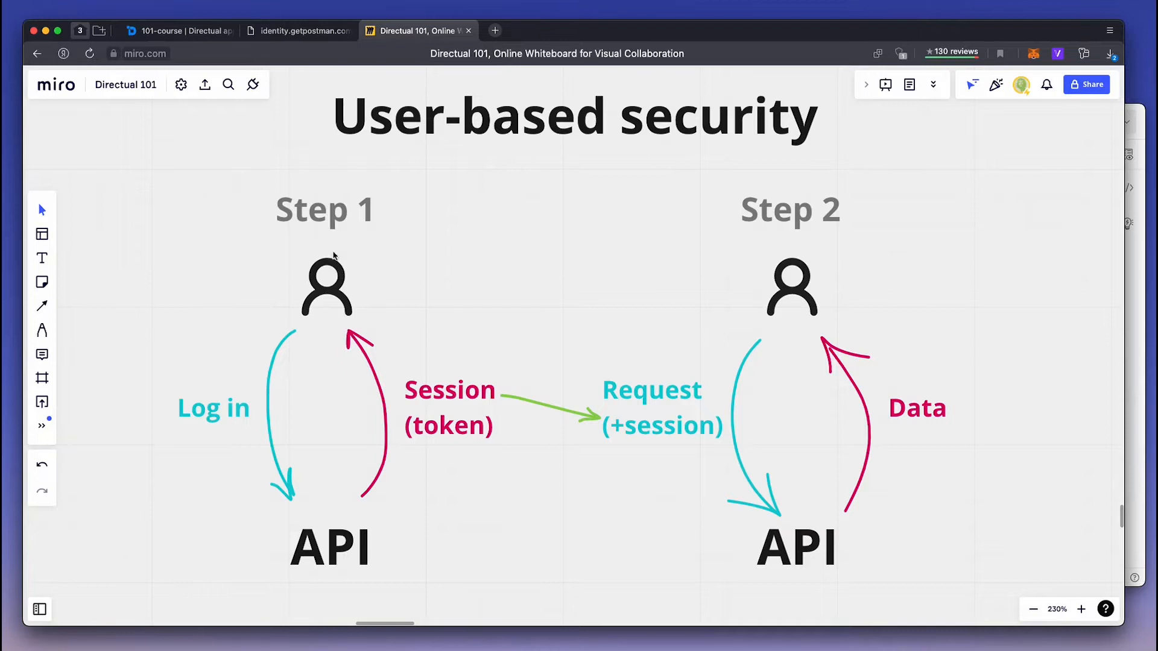
pyautogui.moveTo(316, 306)
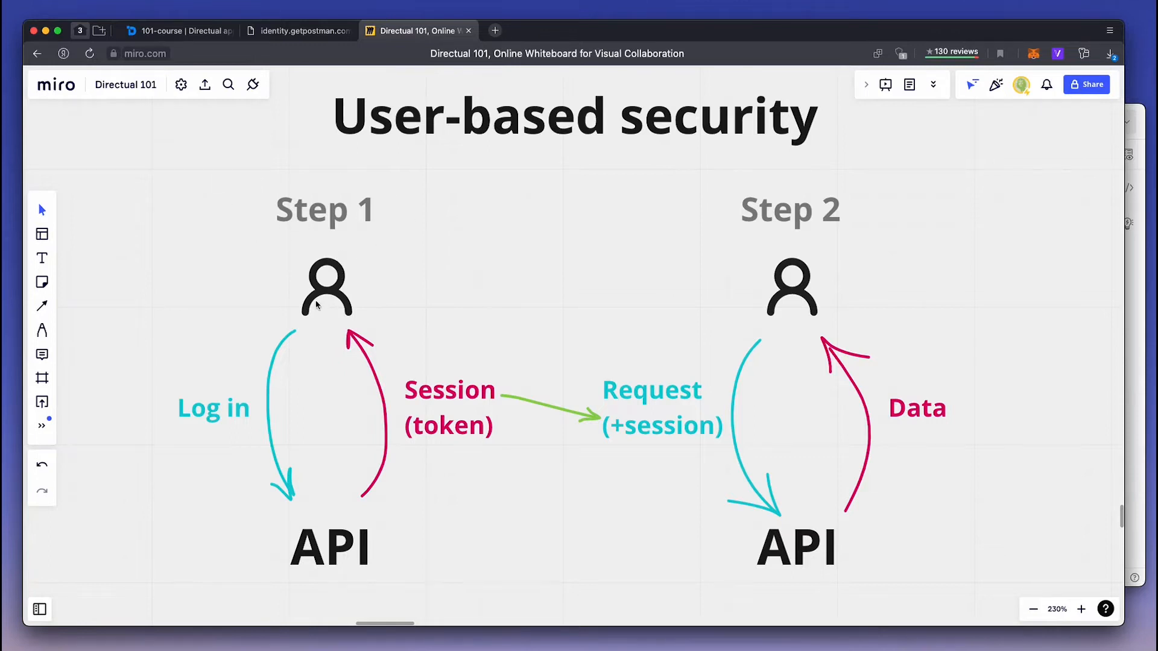
pyautogui.moveTo(411, 435)
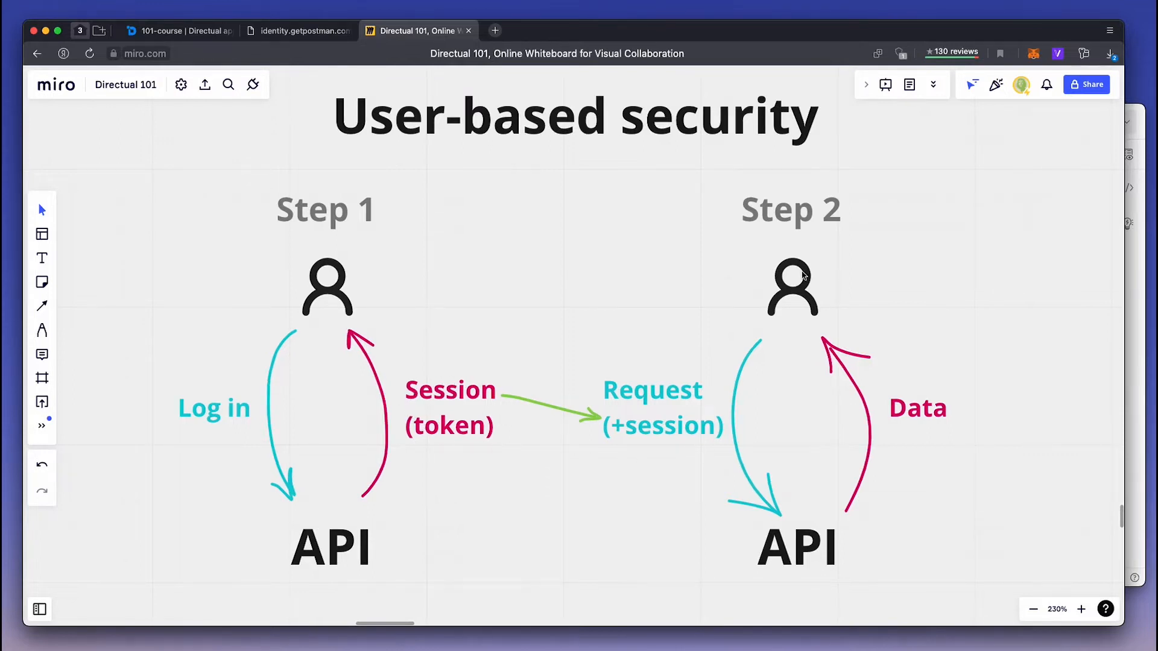
pyautogui.moveTo(628, 405)
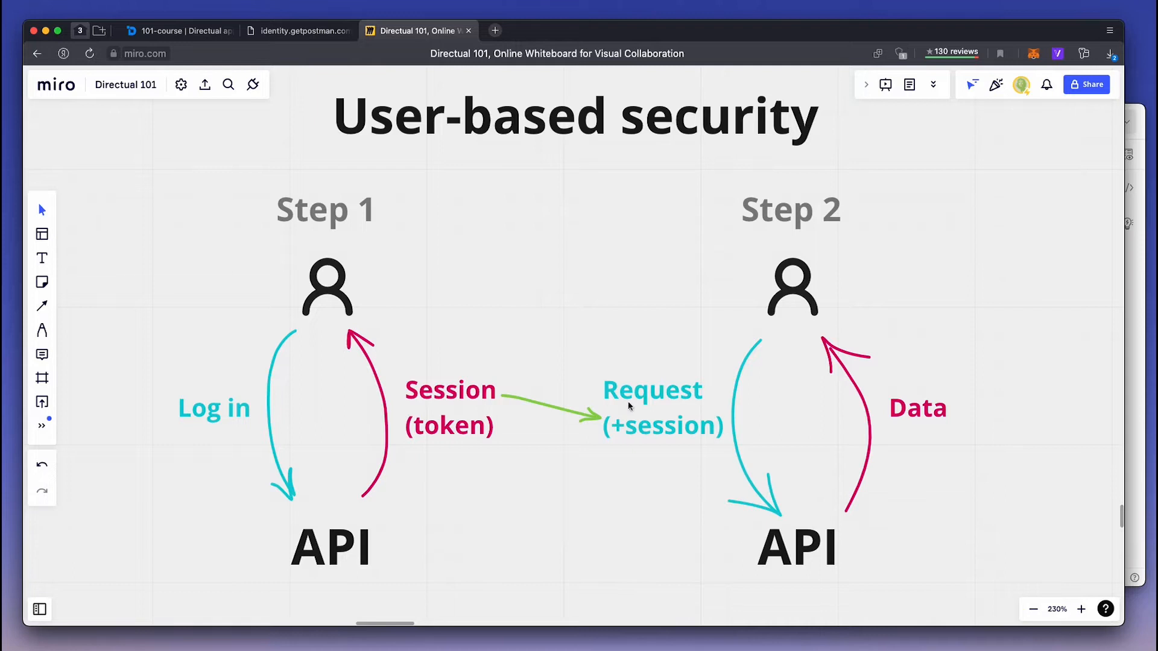
pyautogui.moveTo(865, 433)
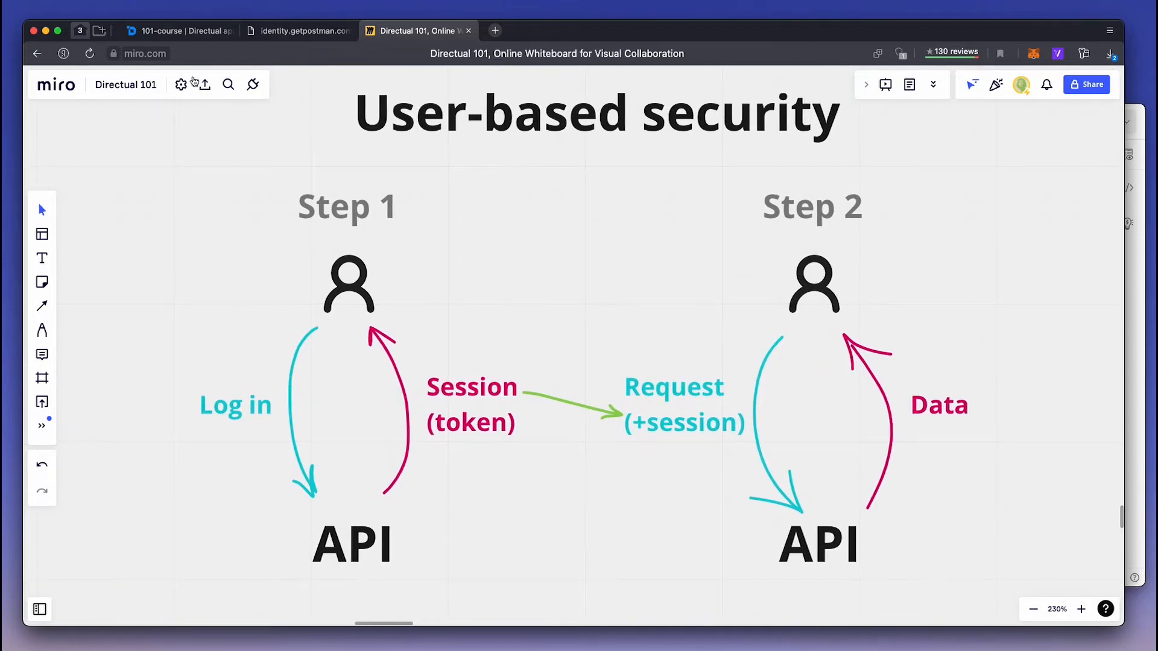
# Open getBooks at its user-based security layer, briefly checking the App users structure
pyautogui.click(177, 31)
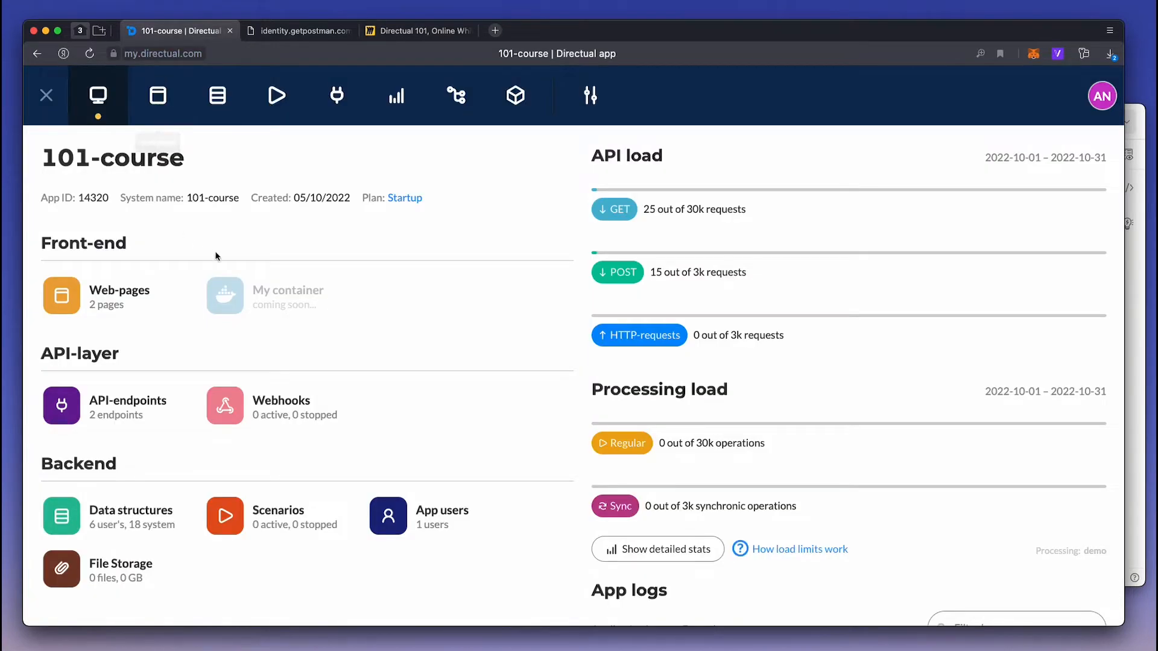
pyautogui.click(336, 95)
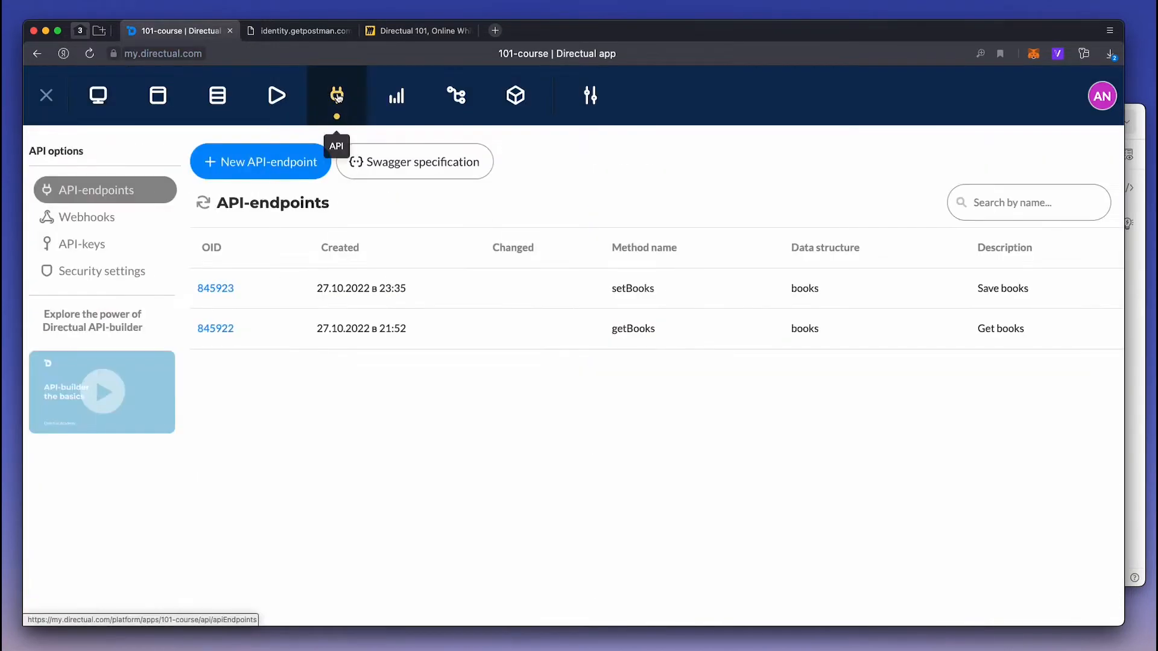
pyautogui.click(215, 329)
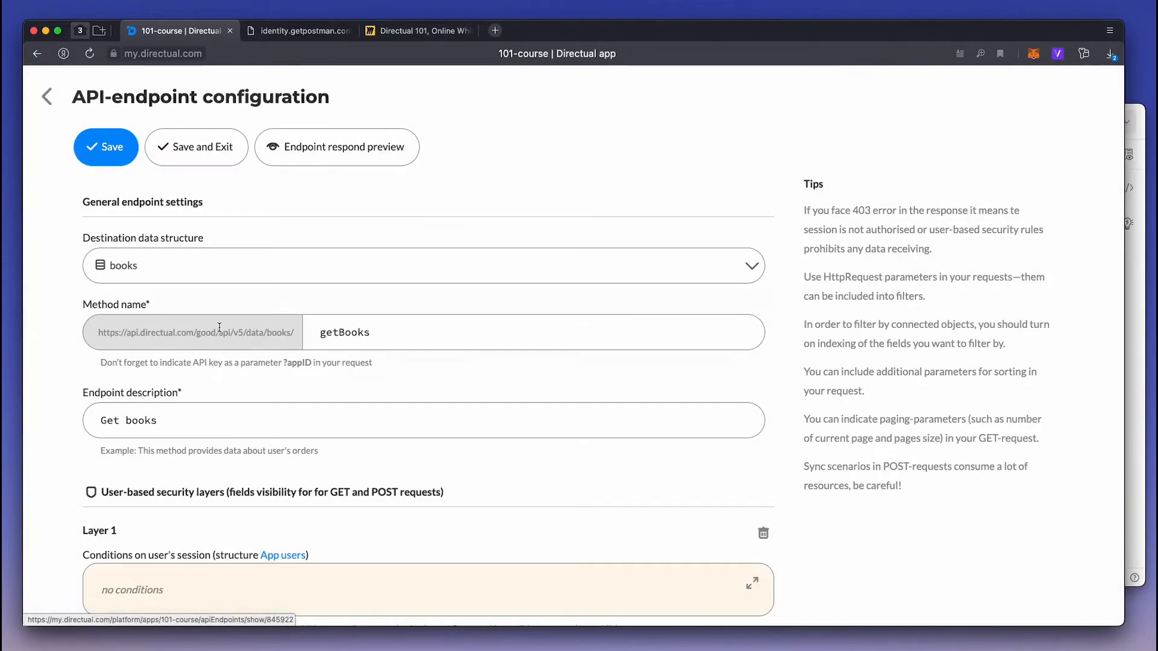
pyautogui.scroll(-3)
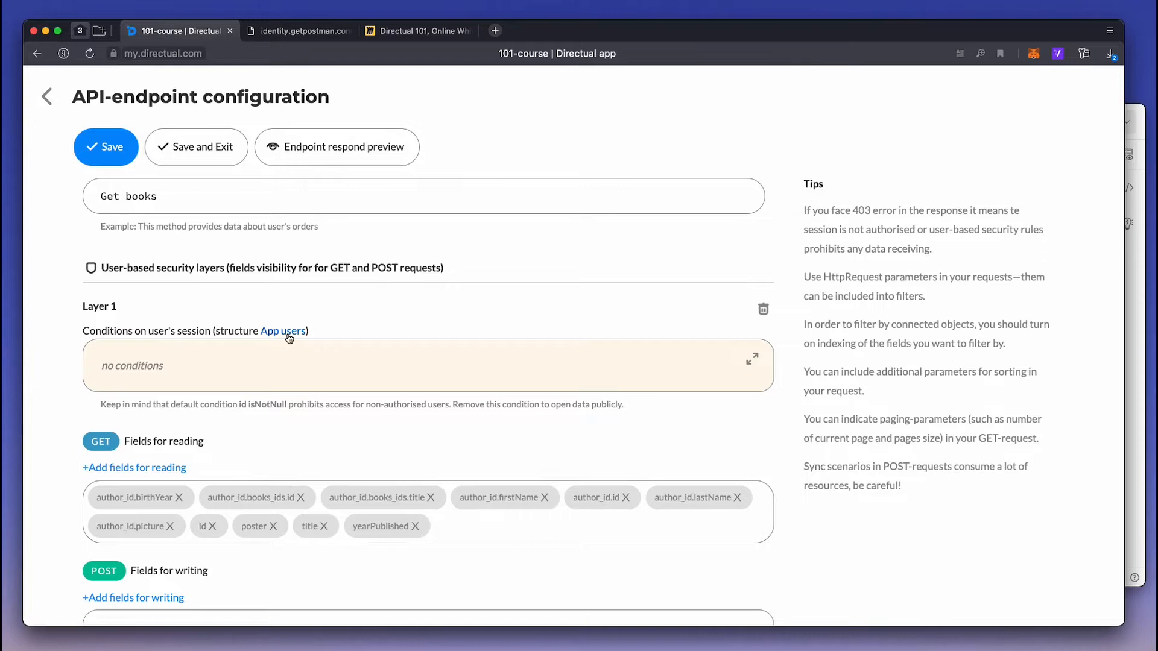
pyautogui.click(282, 331)
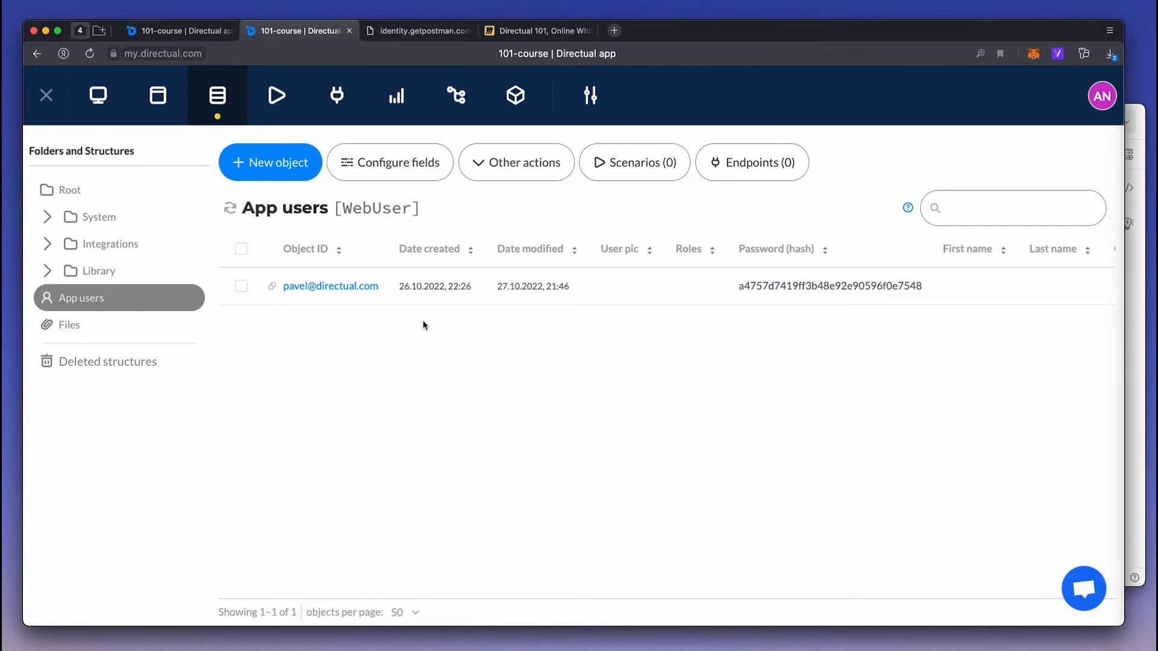
pyautogui.click(180, 31)
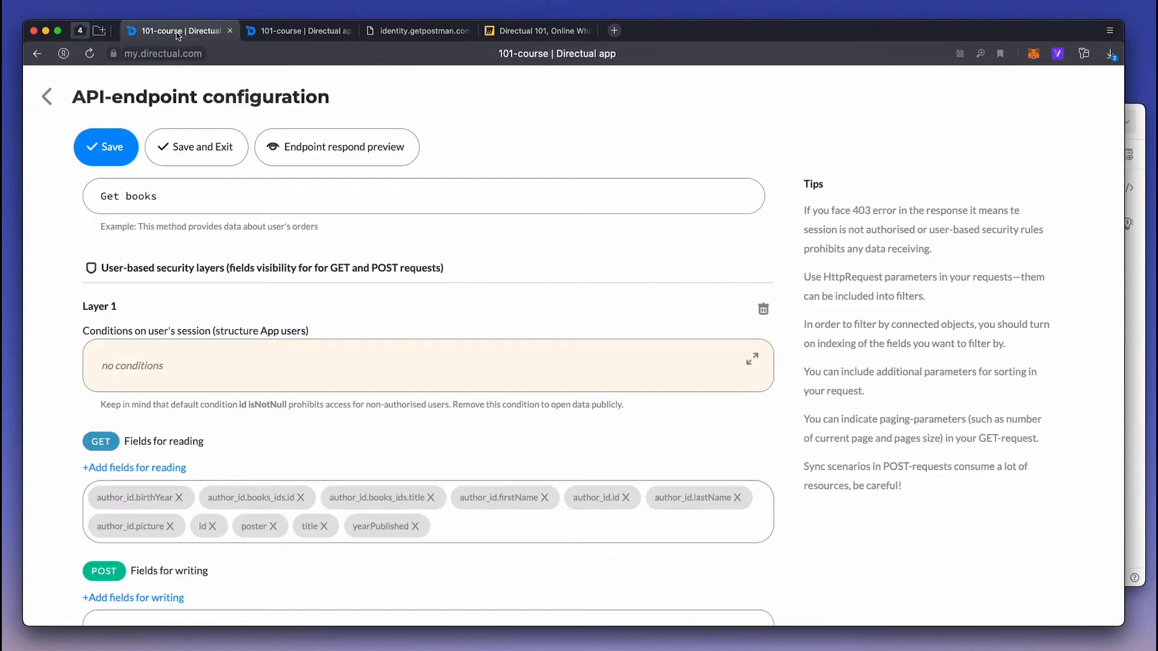
# Add a session condition requiring user id 'Is not empty' and save getBooks
pyautogui.click(753, 359)
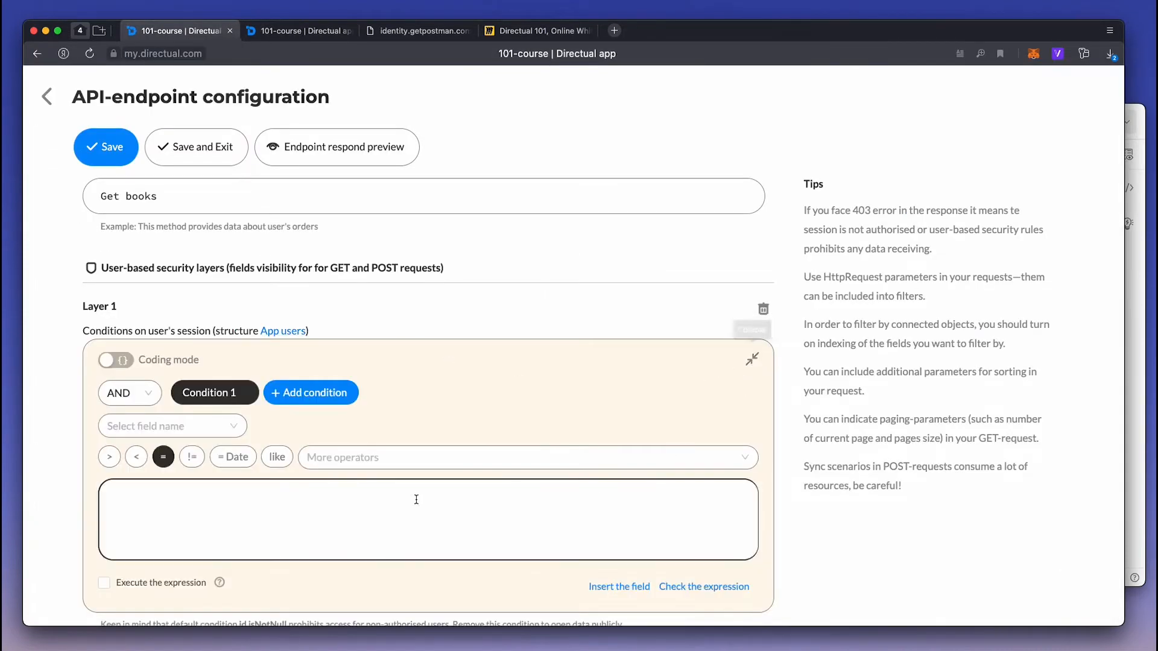
pyautogui.click(171, 425)
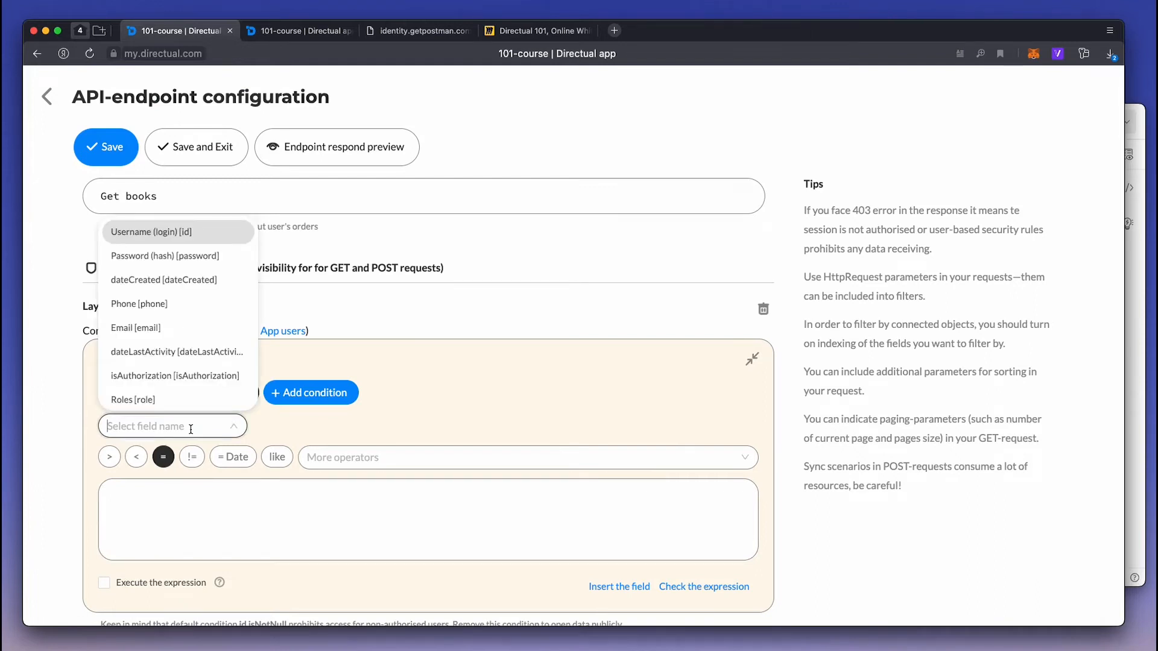
pyautogui.click(151, 231)
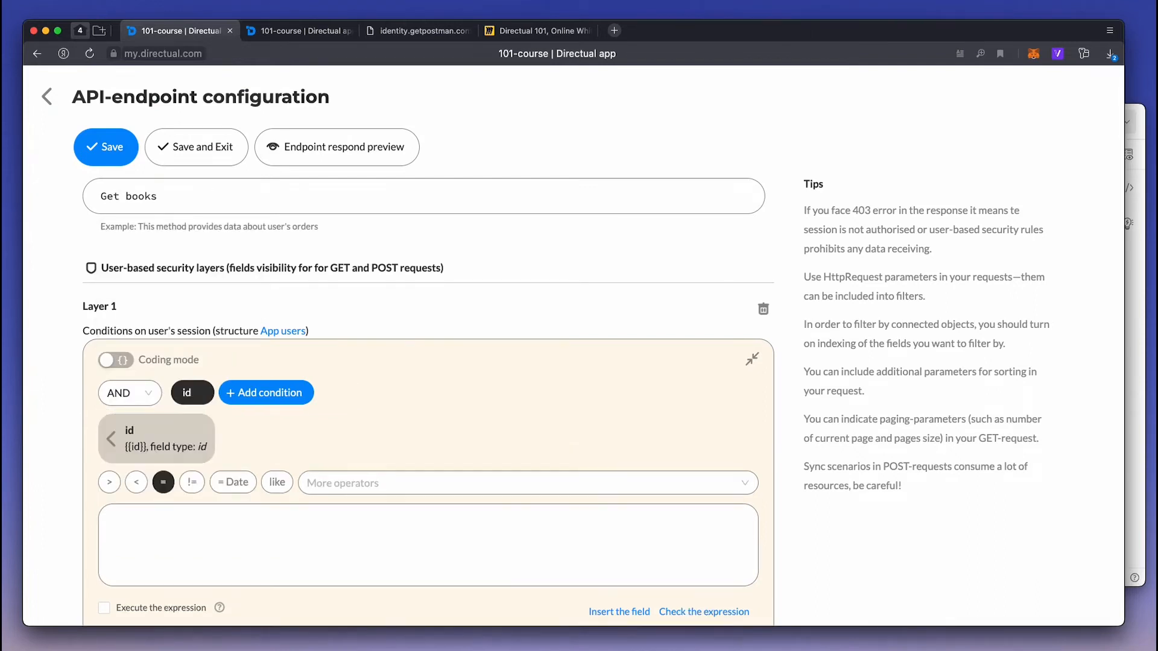
pyautogui.click(527, 483)
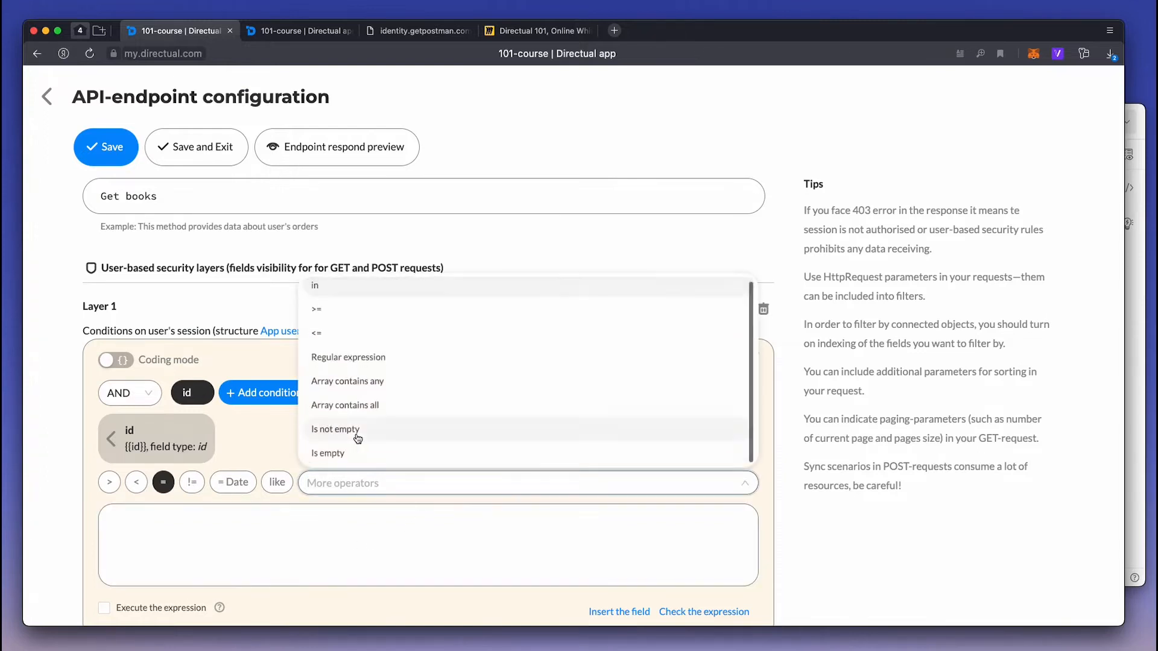
pyautogui.click(335, 428)
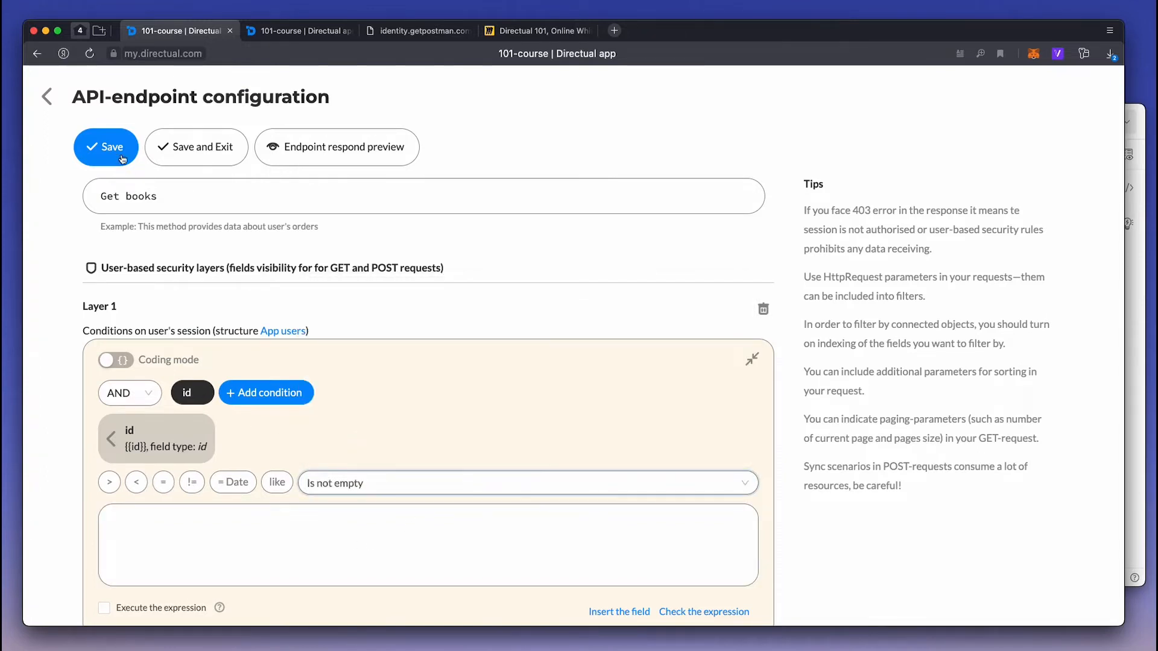
pyautogui.click(105, 147)
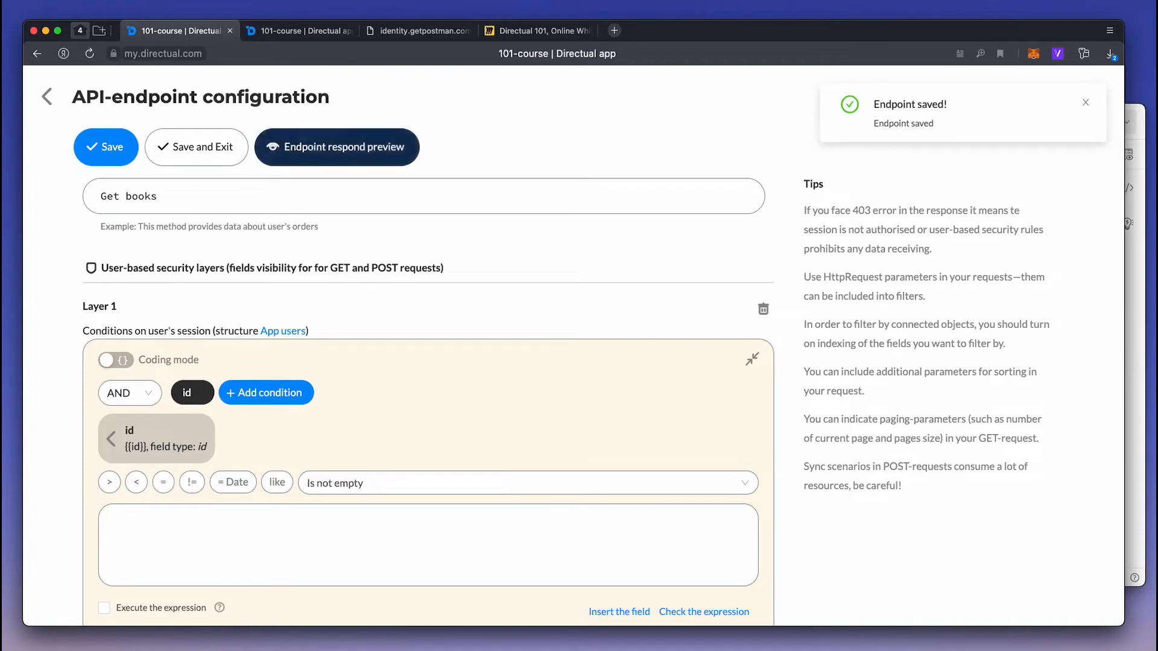
pyautogui.click(336, 146)
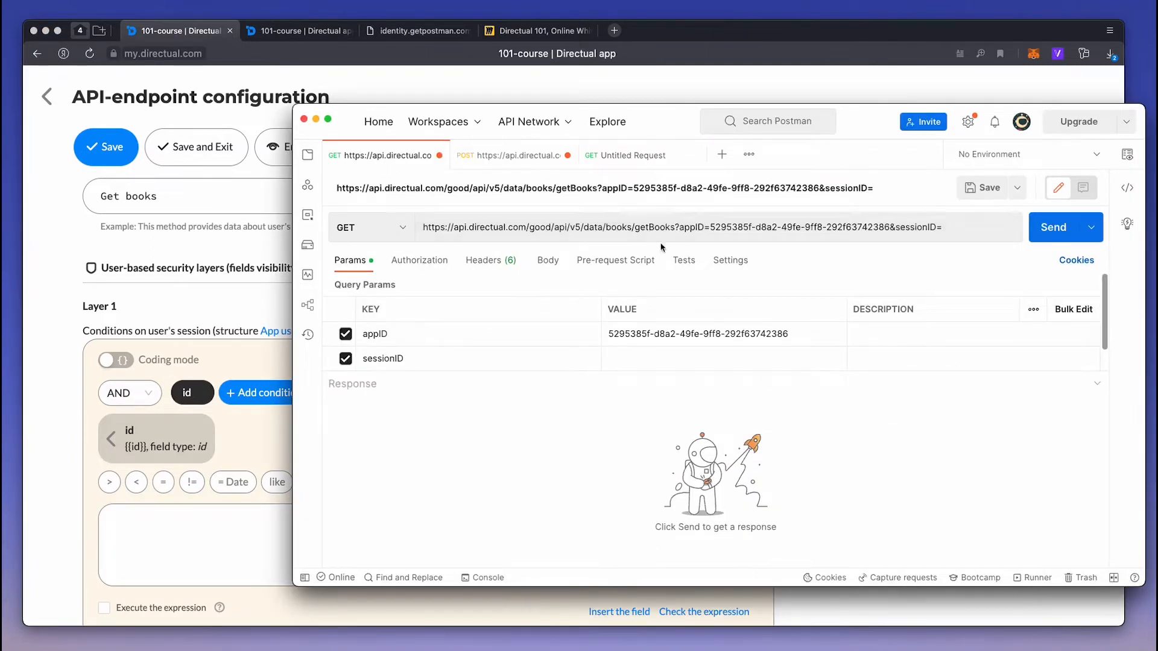
# Send the getBooks request with an empty sessionID and see 403 Forbidden
pyautogui.click(1059, 227)
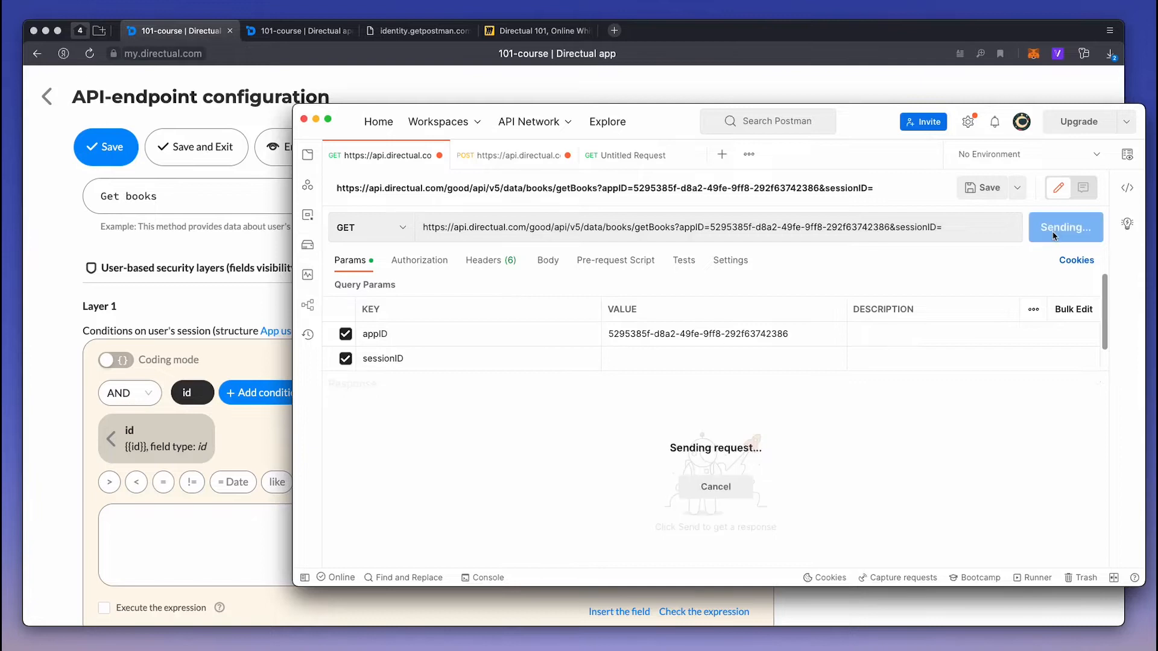
pyautogui.click(1060, 227)
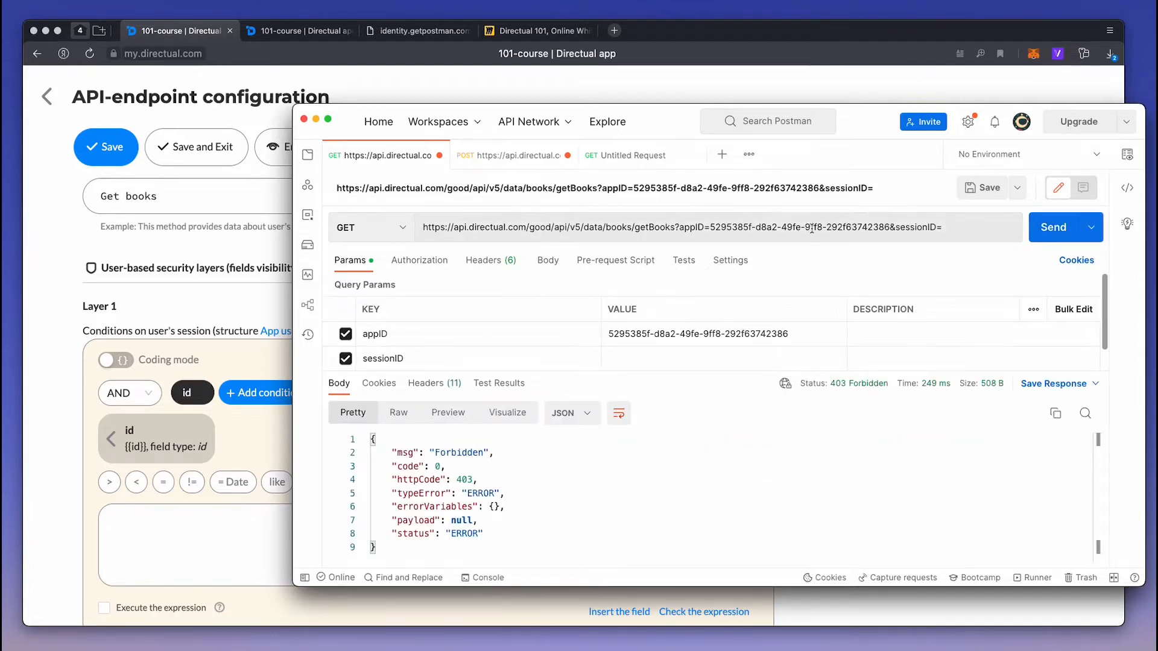
pyautogui.doubleClick(924, 227)
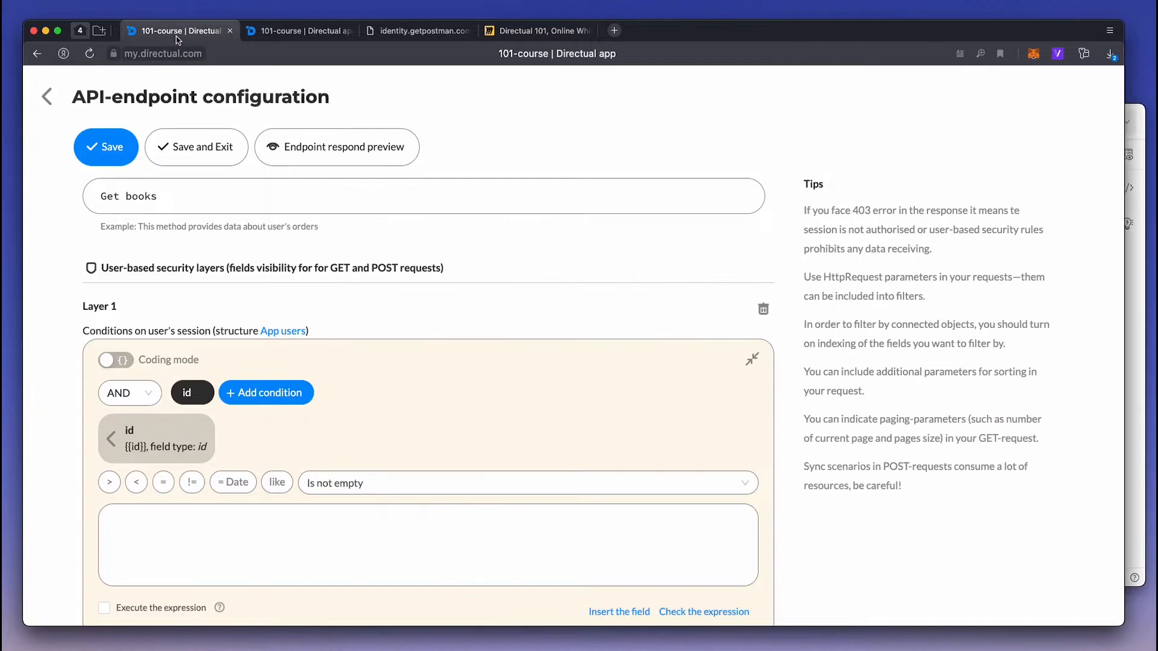
# Read the Login/password authentication docs and make the new Postman auth request a POST
pyautogui.click(46, 97)
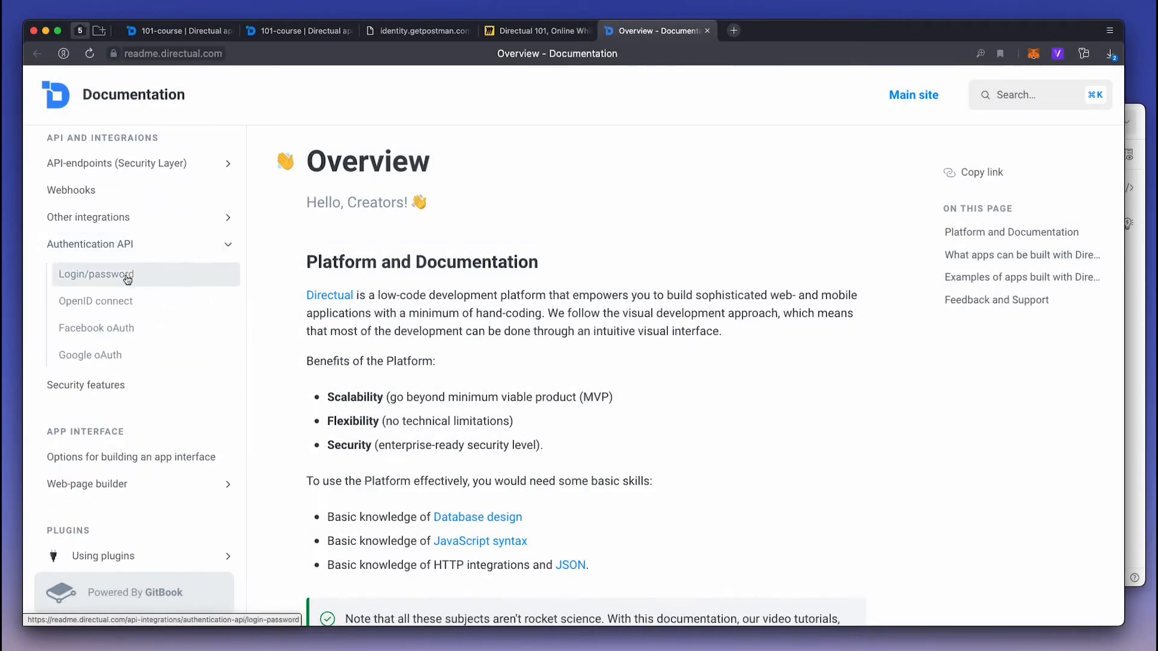
pyautogui.click(96, 274)
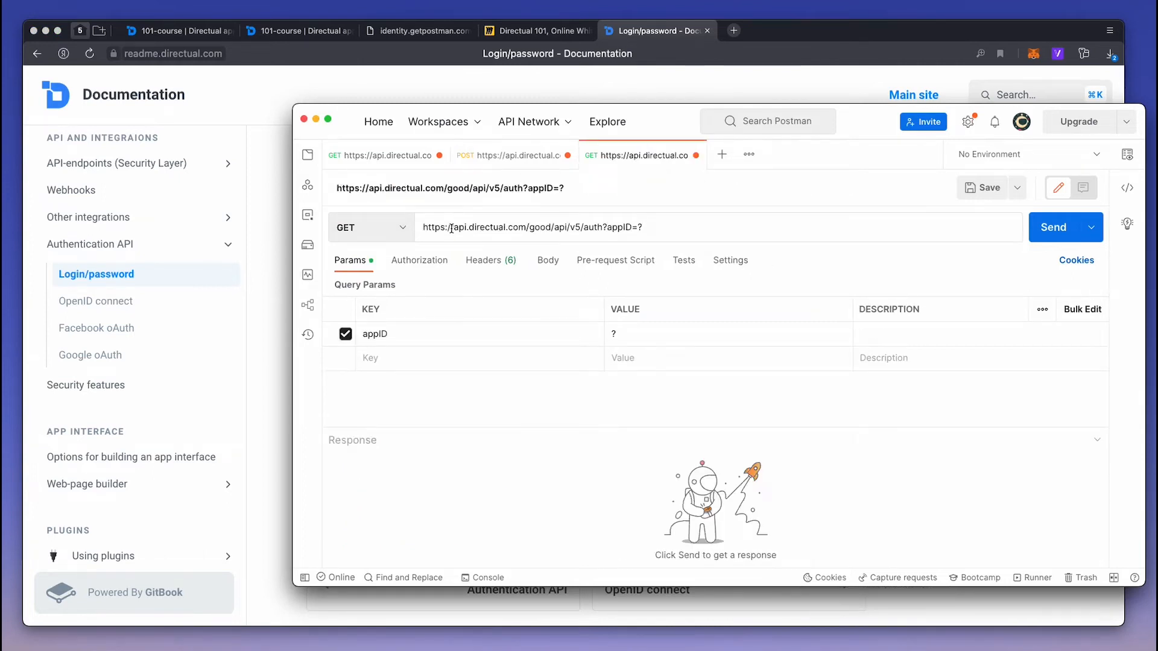
pyautogui.click(371, 226)
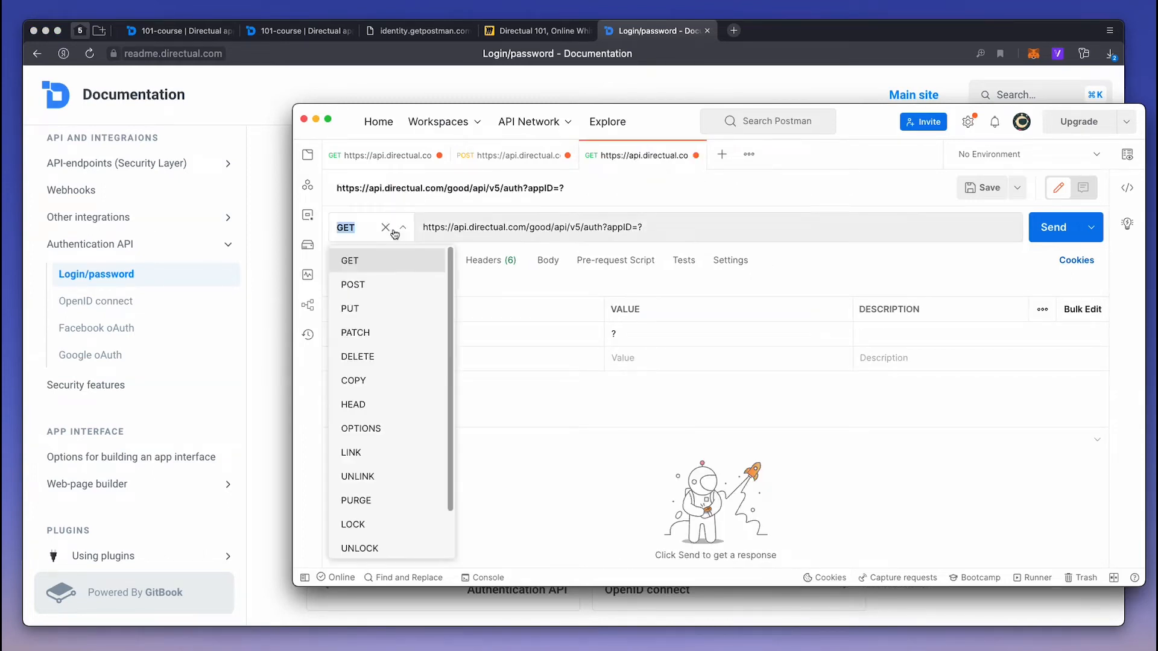
pyautogui.click(353, 284)
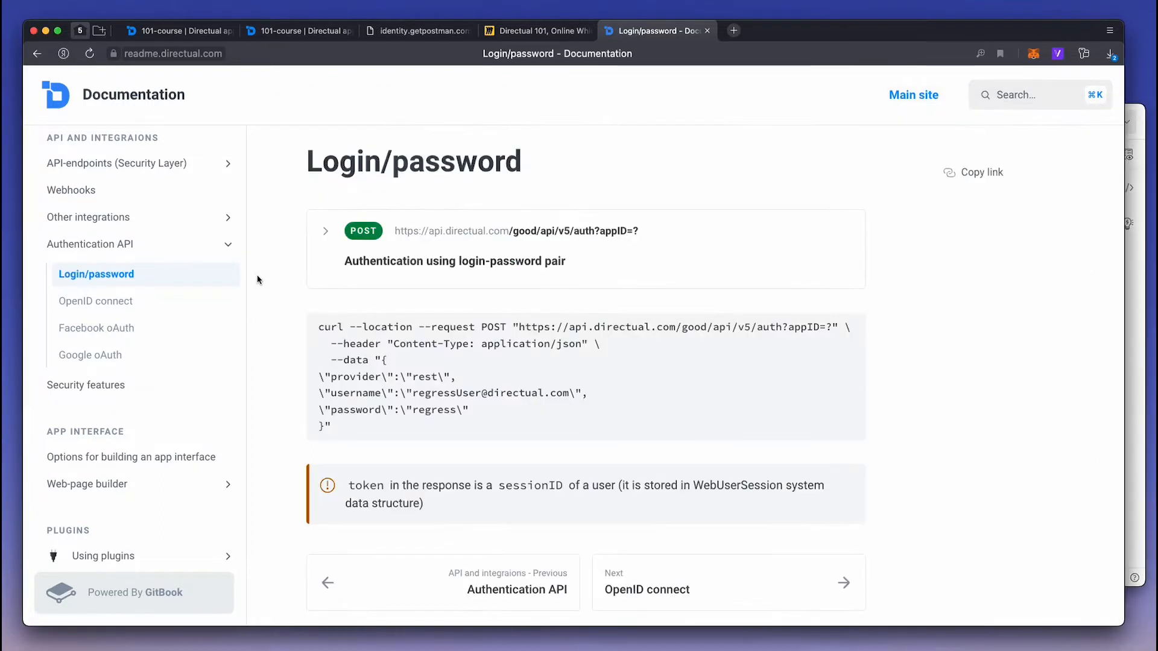
pyautogui.click(179, 31)
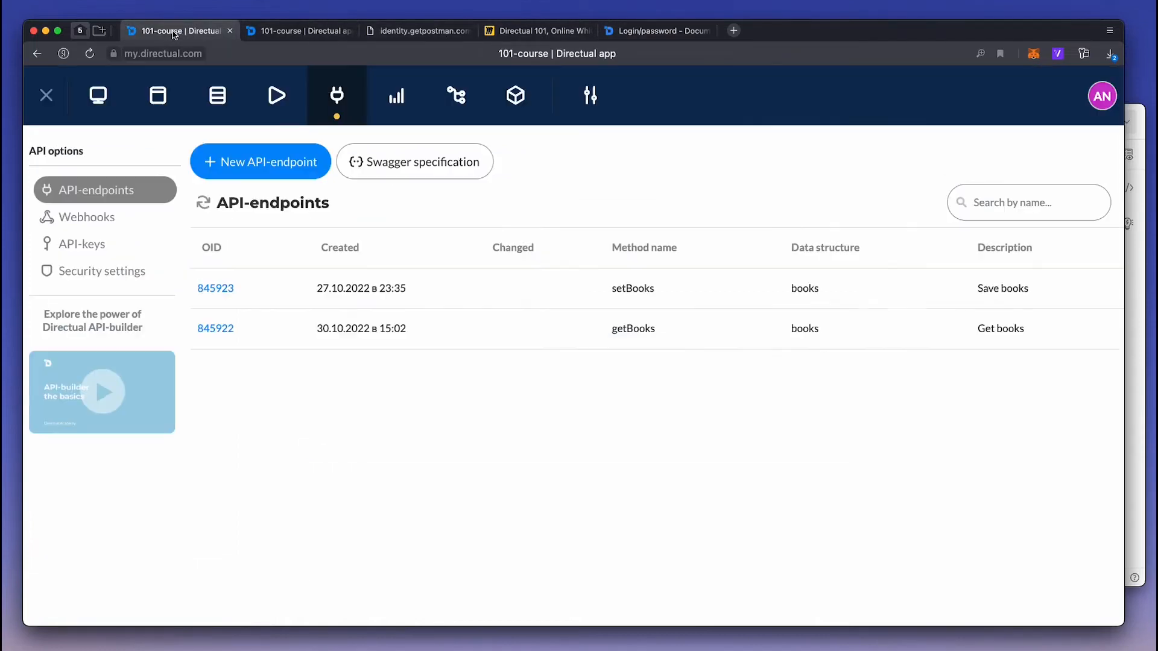
pyautogui.click(82, 244)
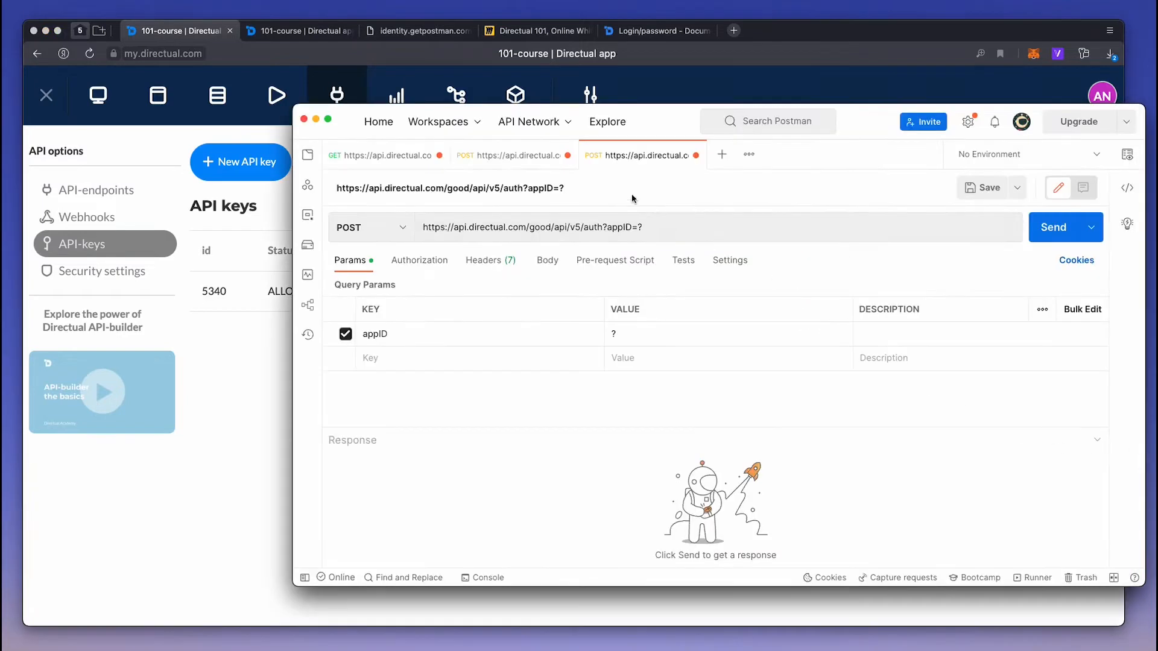
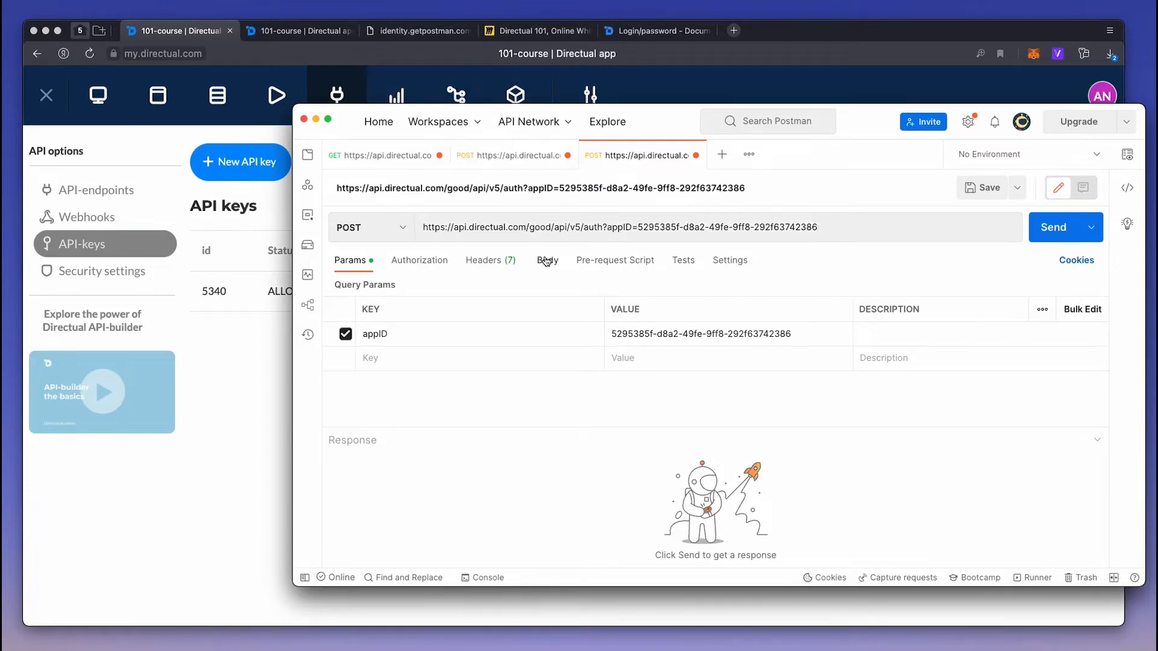
# Make the auth body raw JSON with "provider":"rest" and an empty "username" key
pyautogui.click(547, 260)
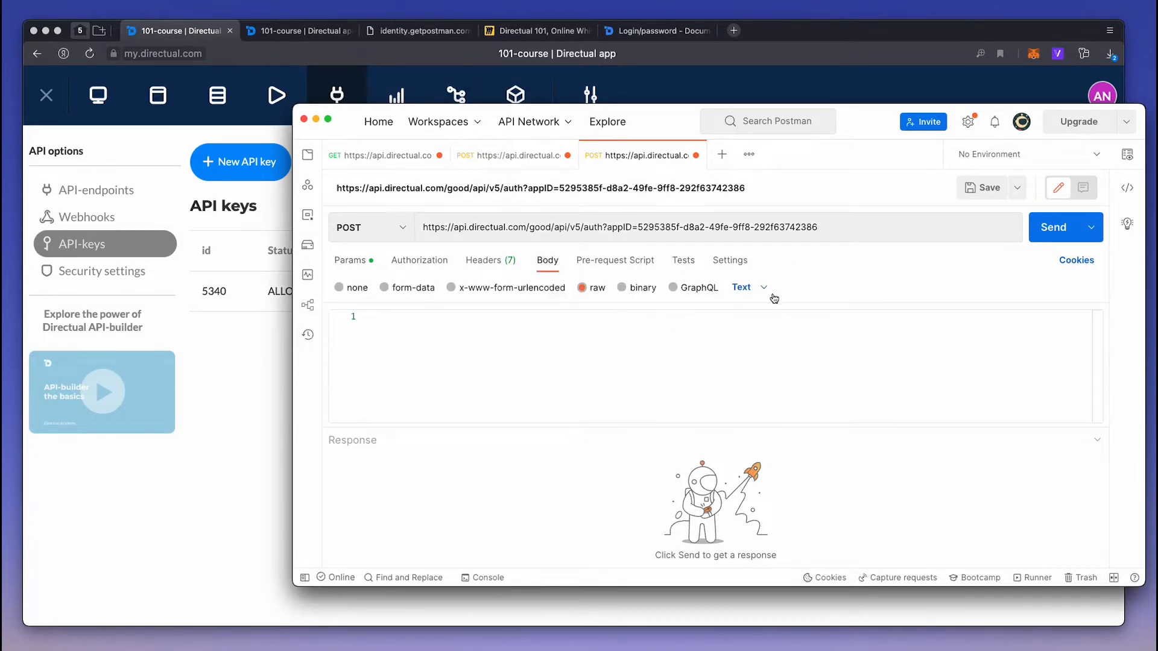
pyautogui.click(746, 287)
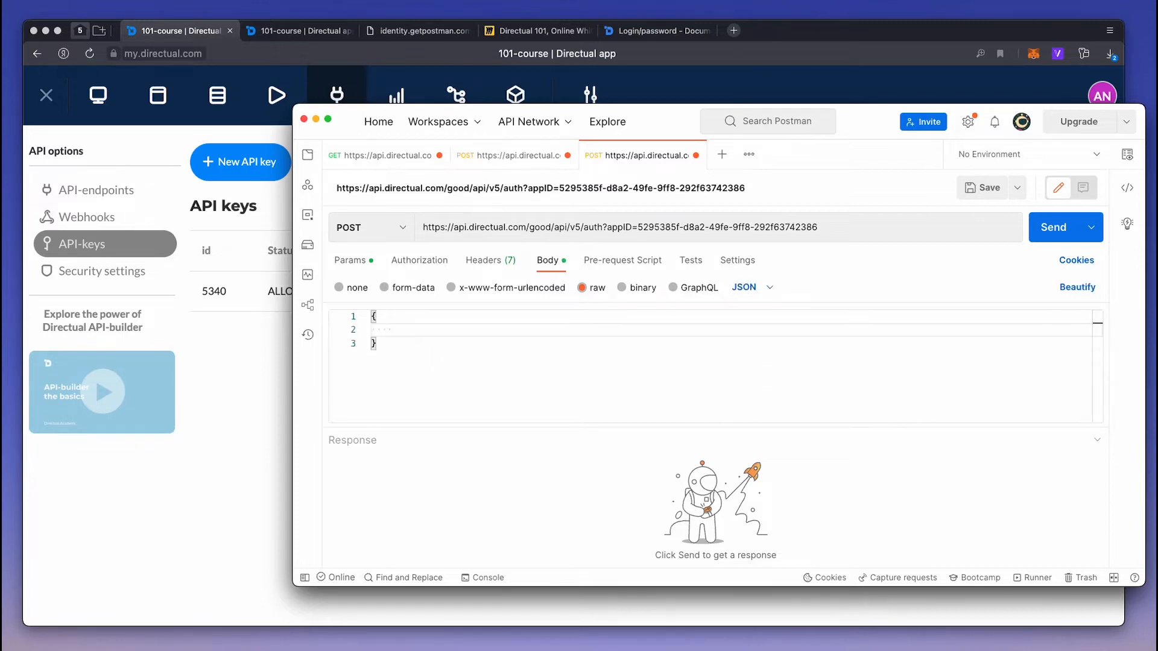
pyautogui.click(656, 30)
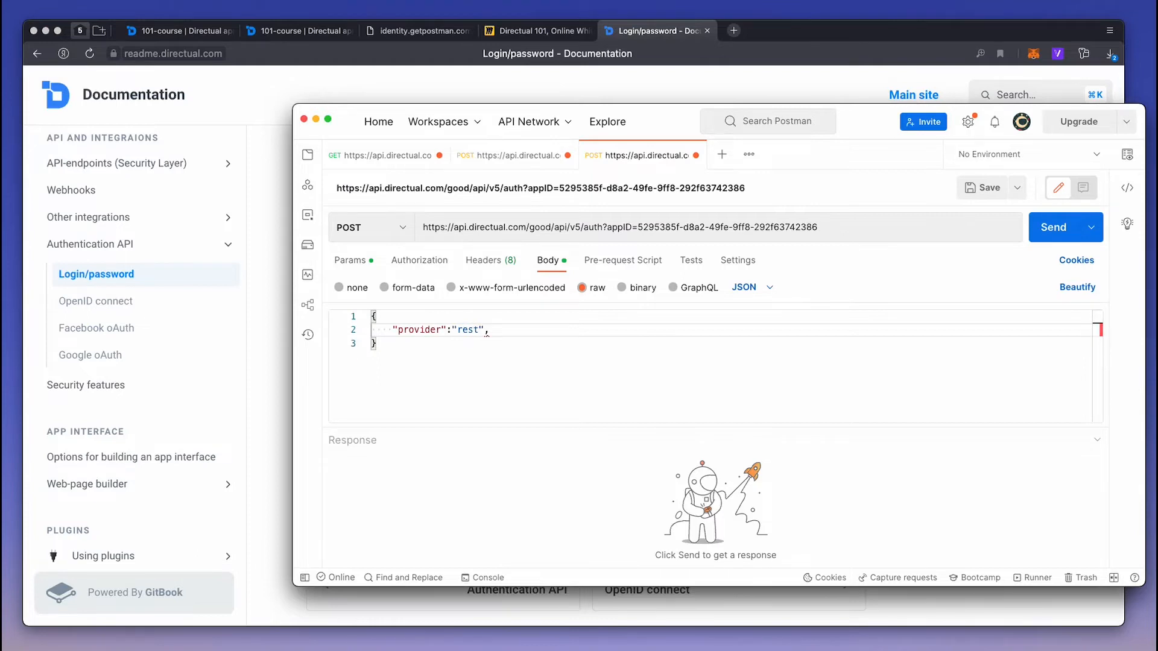
pyautogui.write('"usern"')
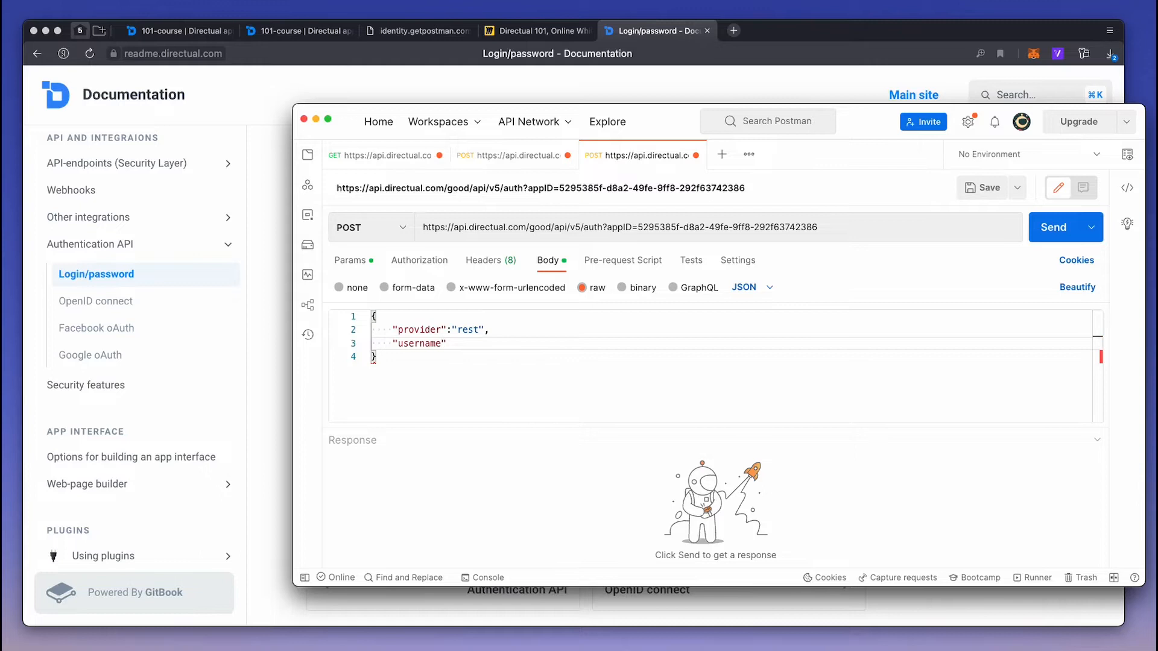
pyautogui.write(': ""')
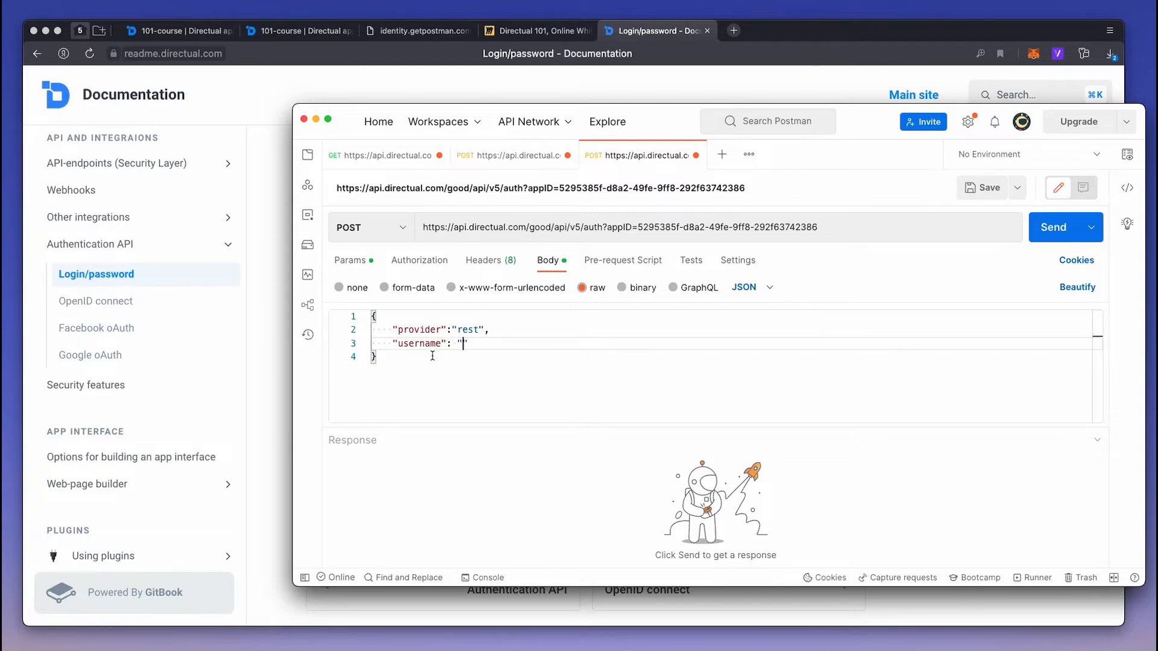
# Copy the app user's login ID from the App users record preview
pyautogui.click(179, 30)
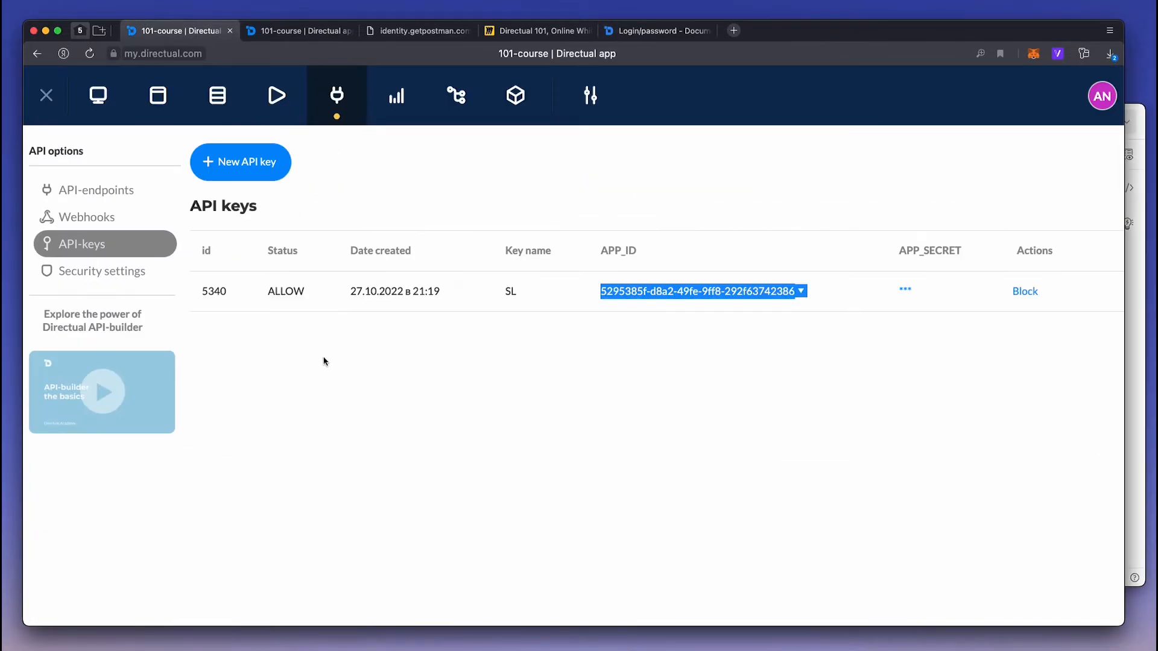
pyautogui.click(217, 95)
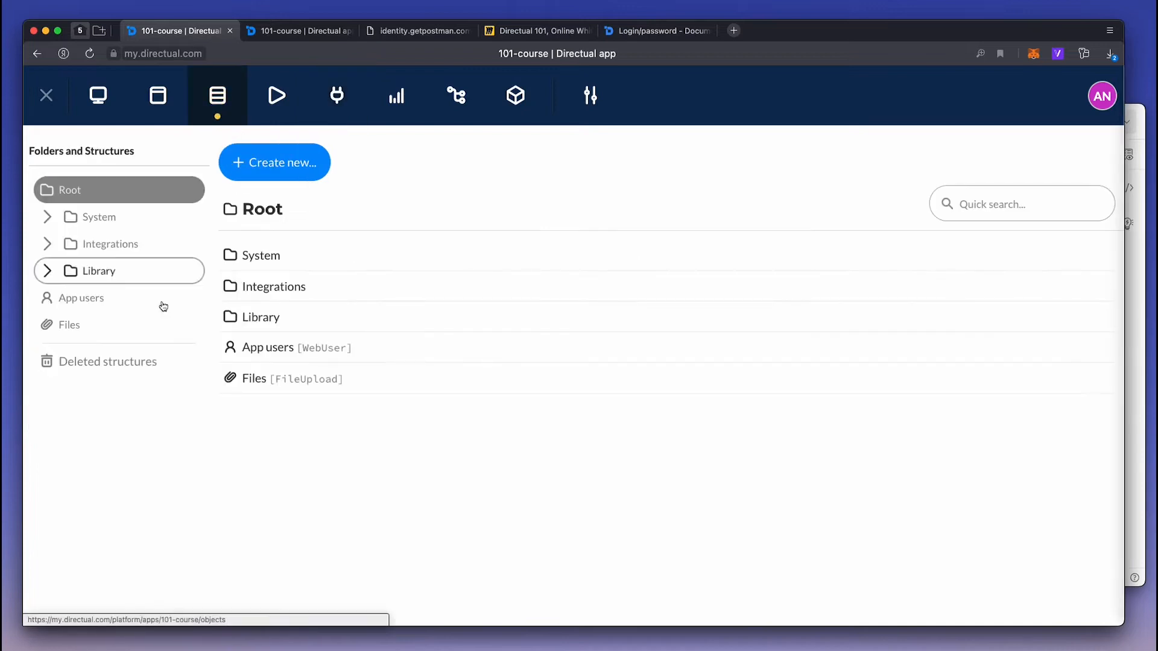
pyautogui.click(81, 297)
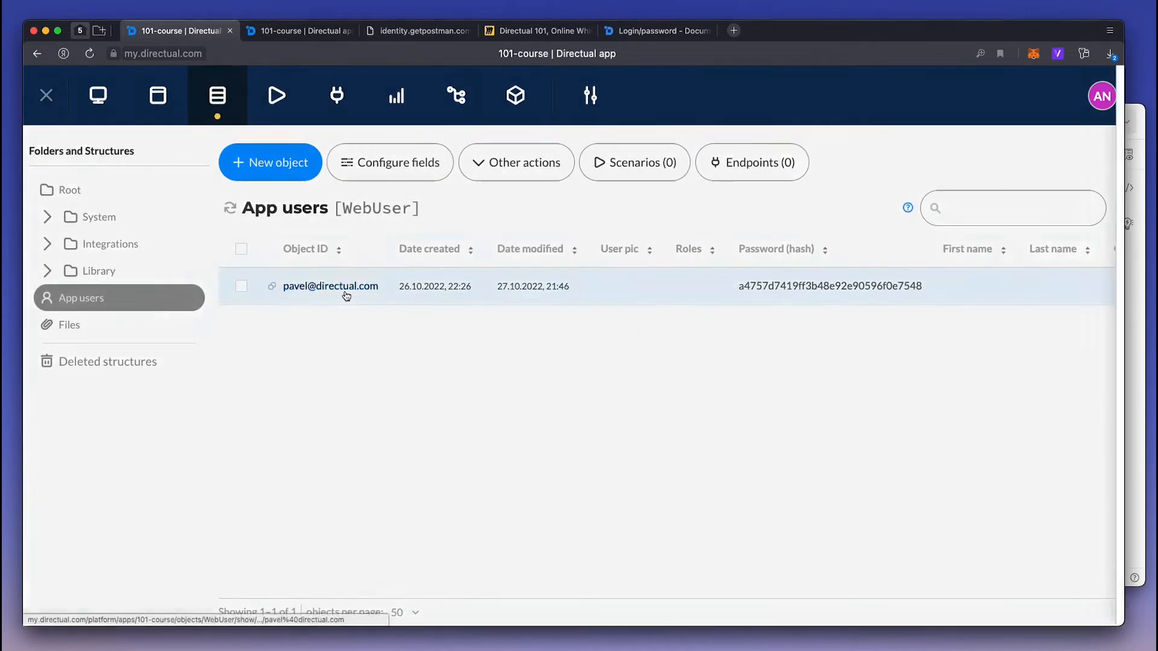
pyautogui.click(330, 286)
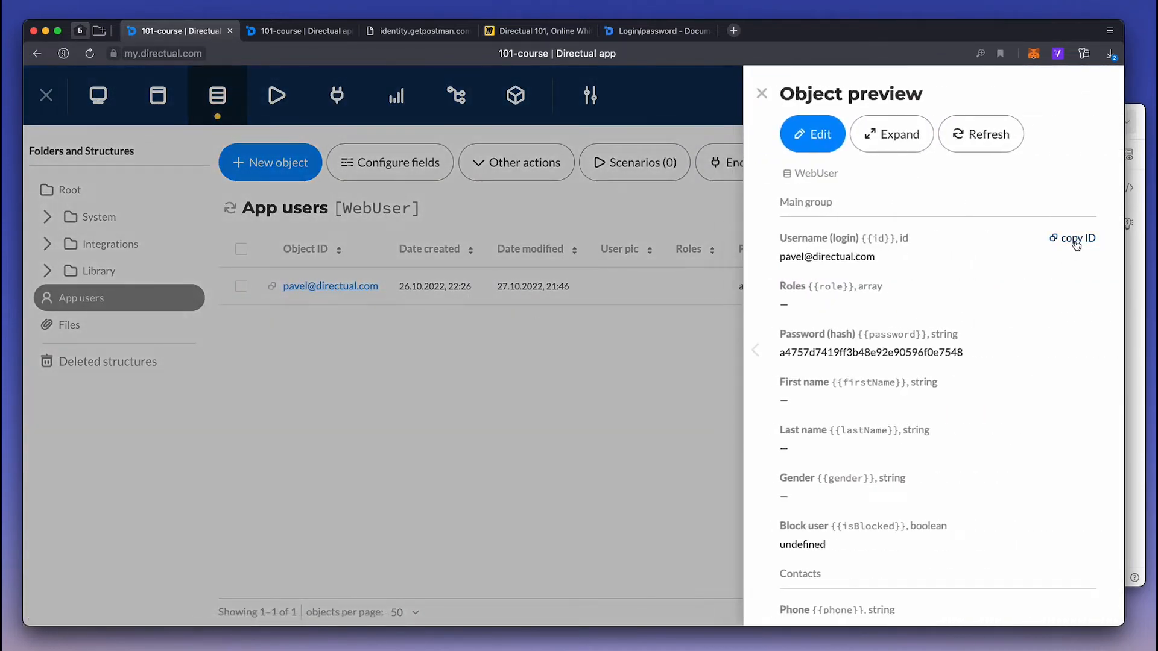
pyautogui.click(1077, 237)
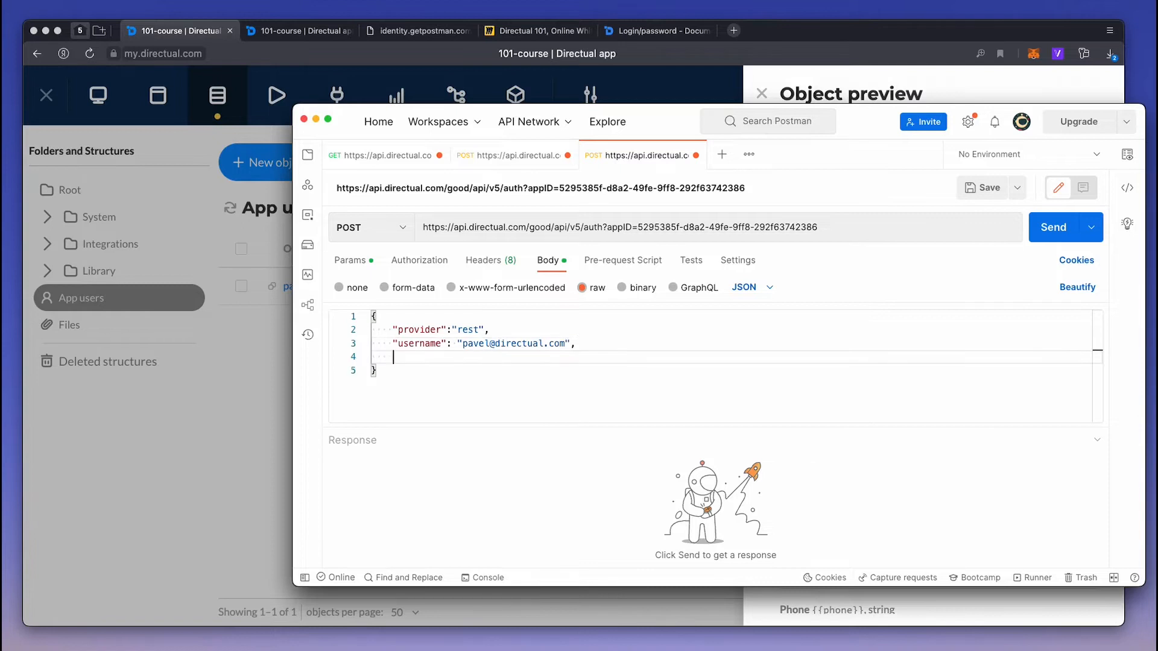
pyautogui.write('"password"')
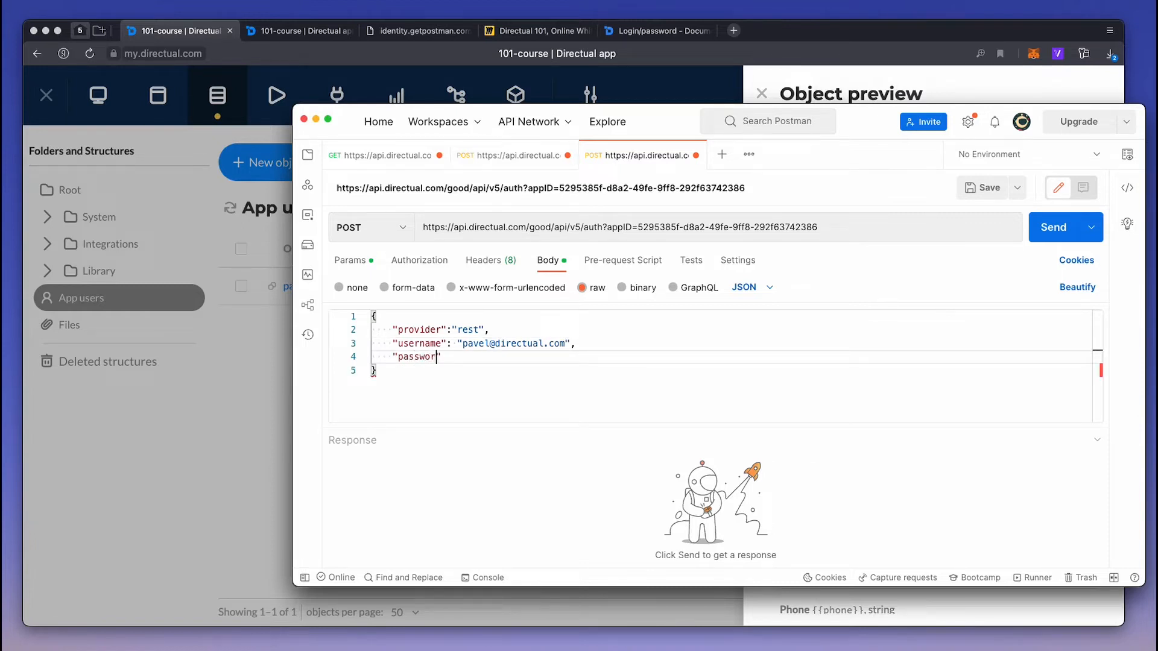
pyautogui.write('d":')
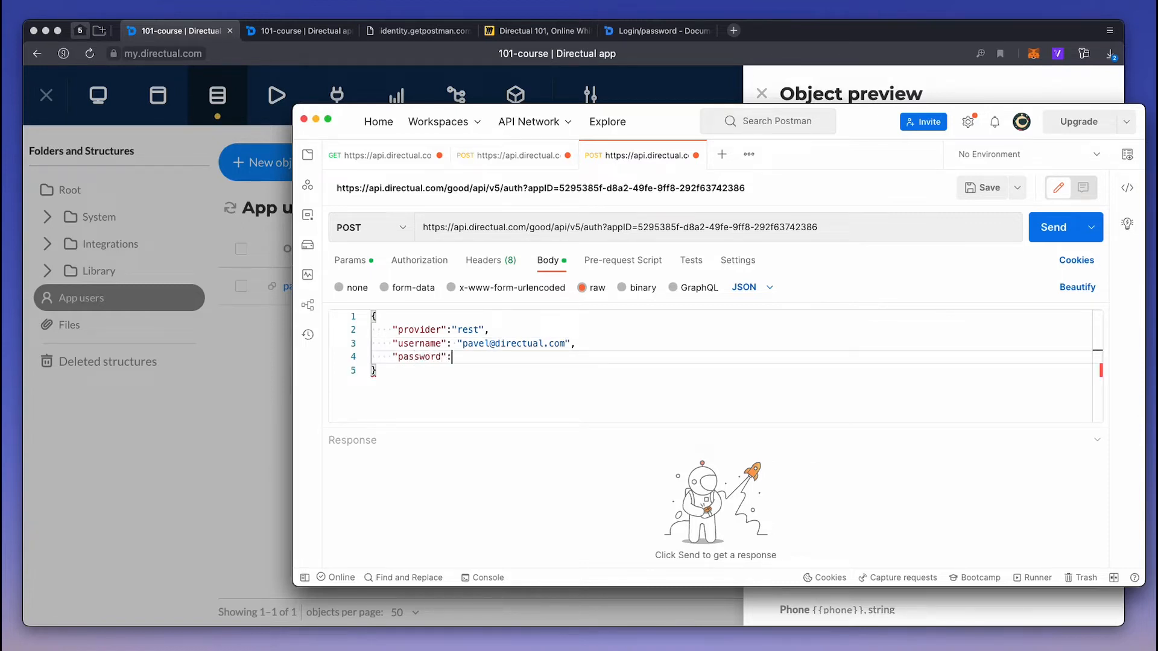
pyautogui.write('"')
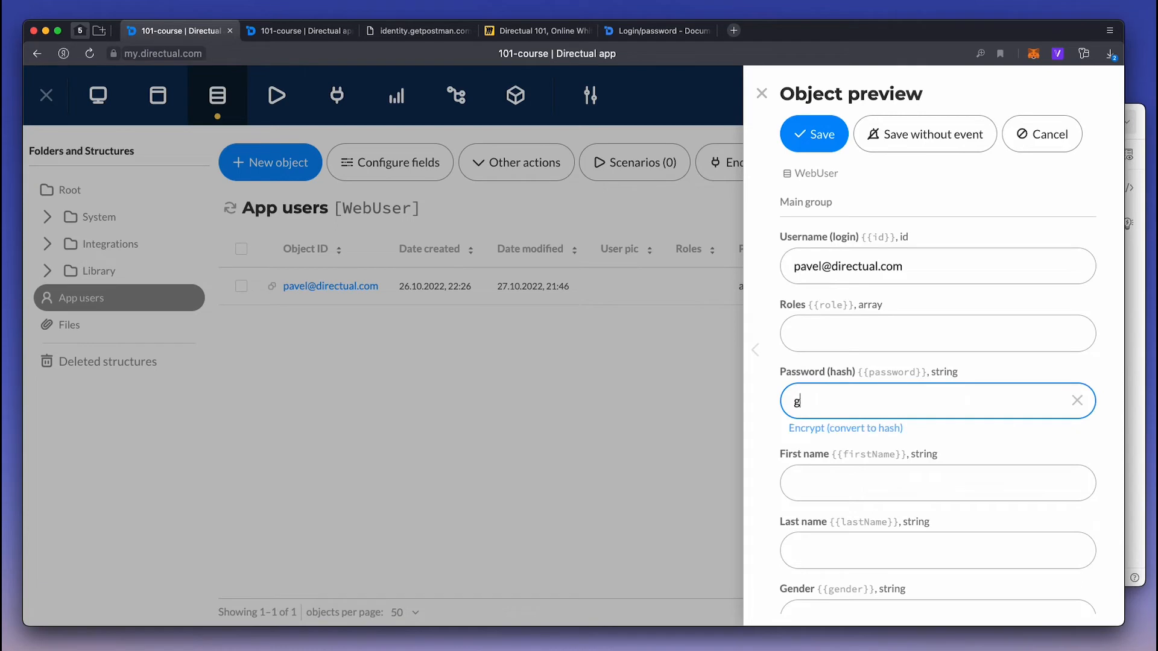
pyautogui.click(845, 427)
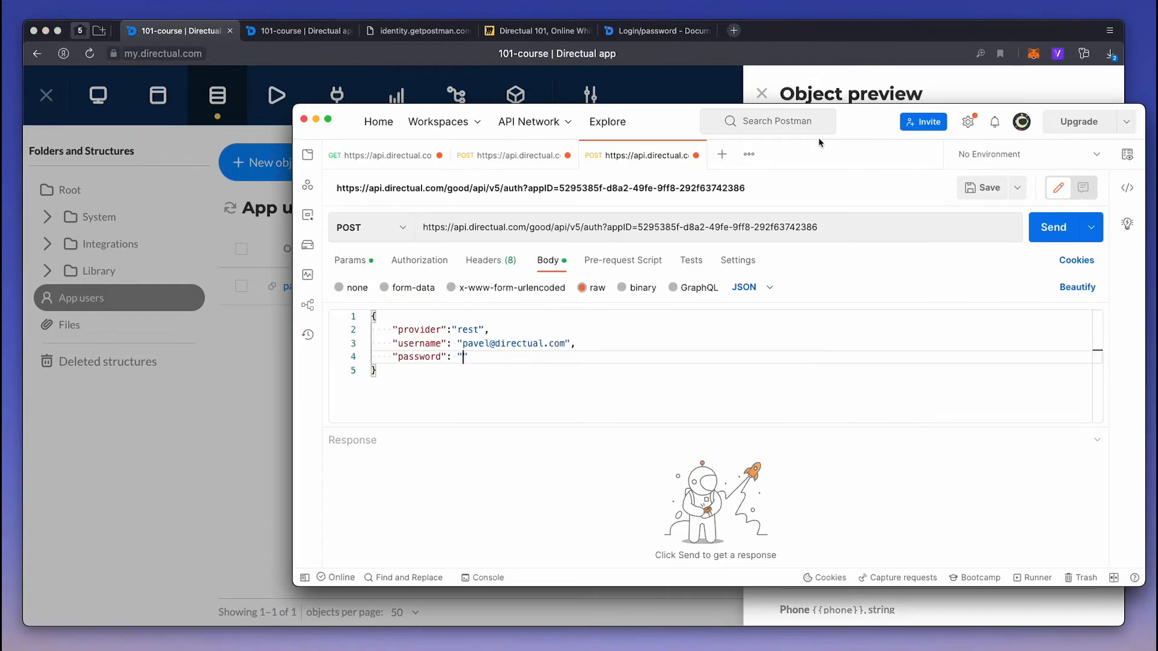
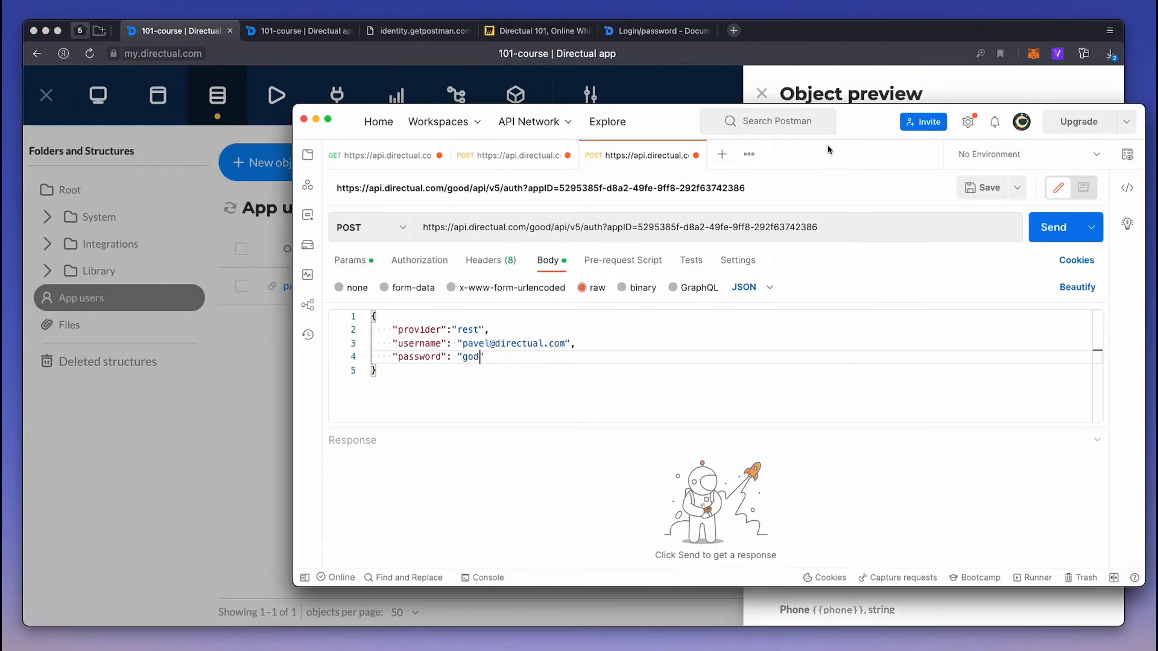
pyautogui.click(1053, 227)
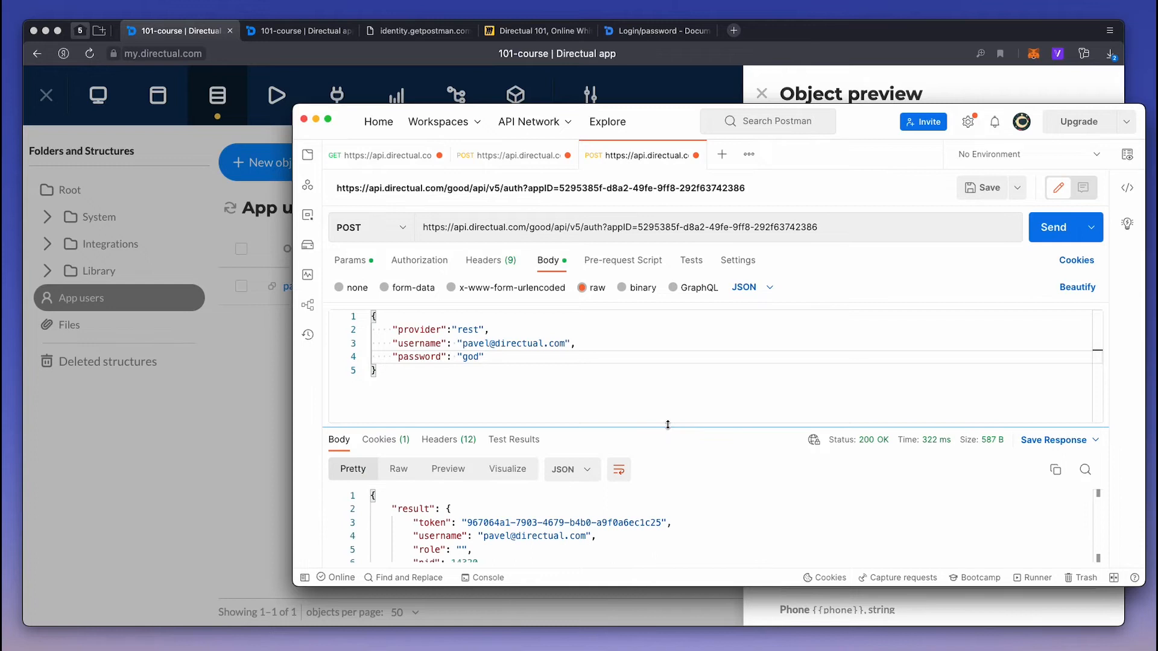
pyautogui.scroll(-3)
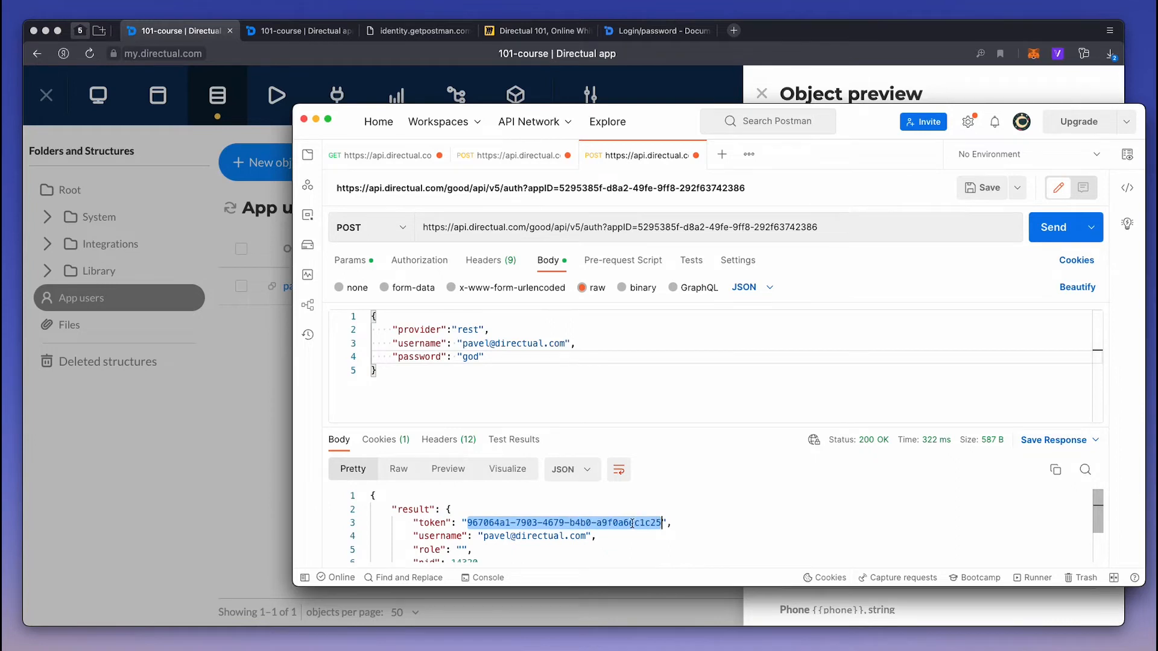
pyautogui.click(537, 30)
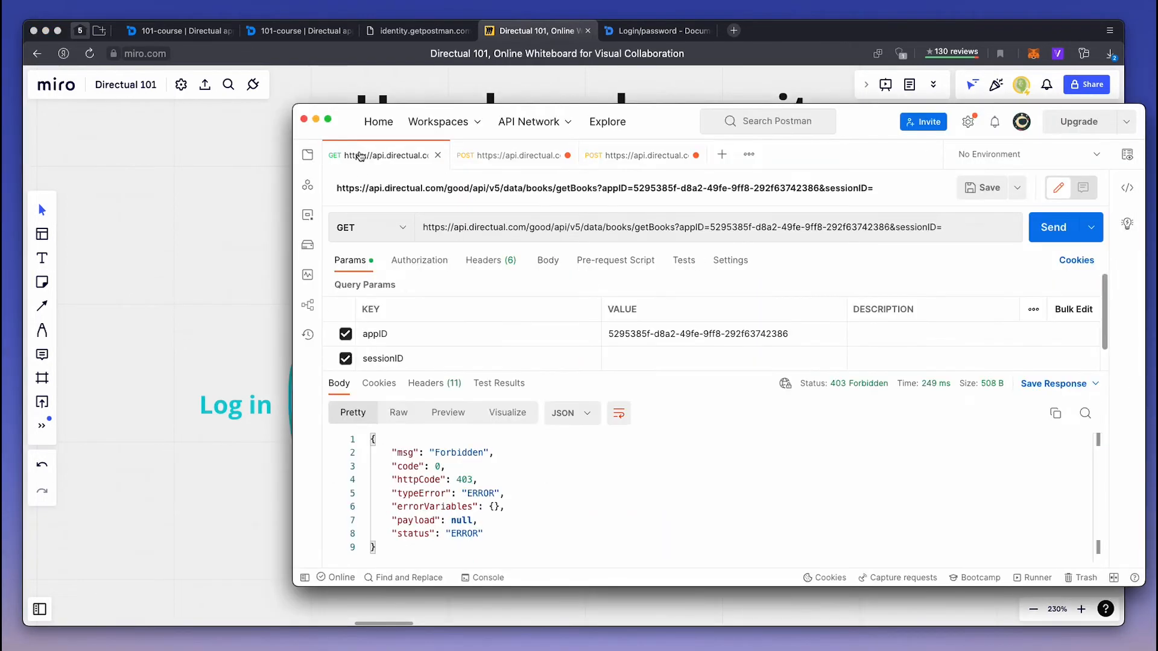
# Send getBooks with the session token as sessionID, getting 200 OK with books
pyautogui.click(724, 334)
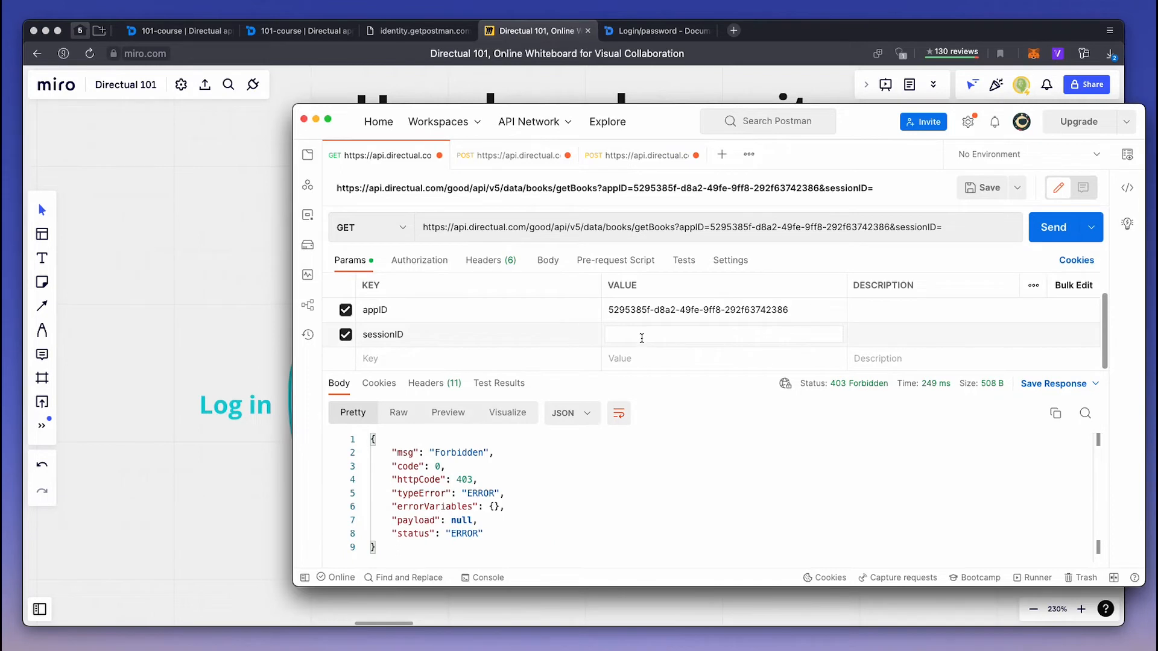
pyautogui.click(1060, 226)
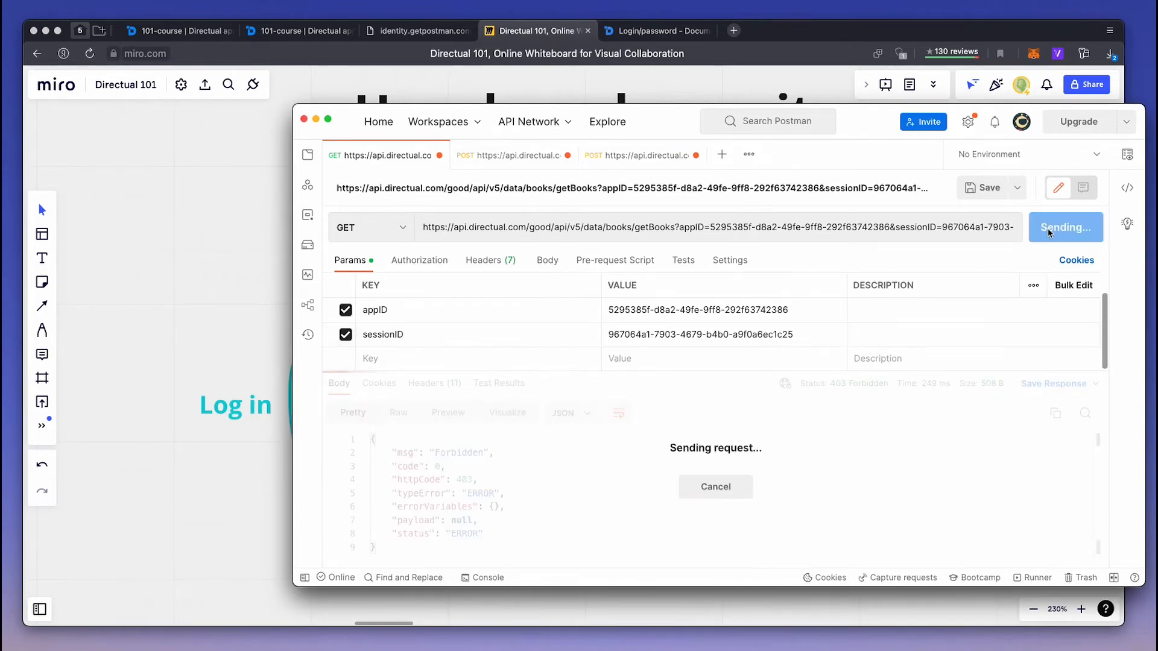
pyautogui.click(1059, 227)
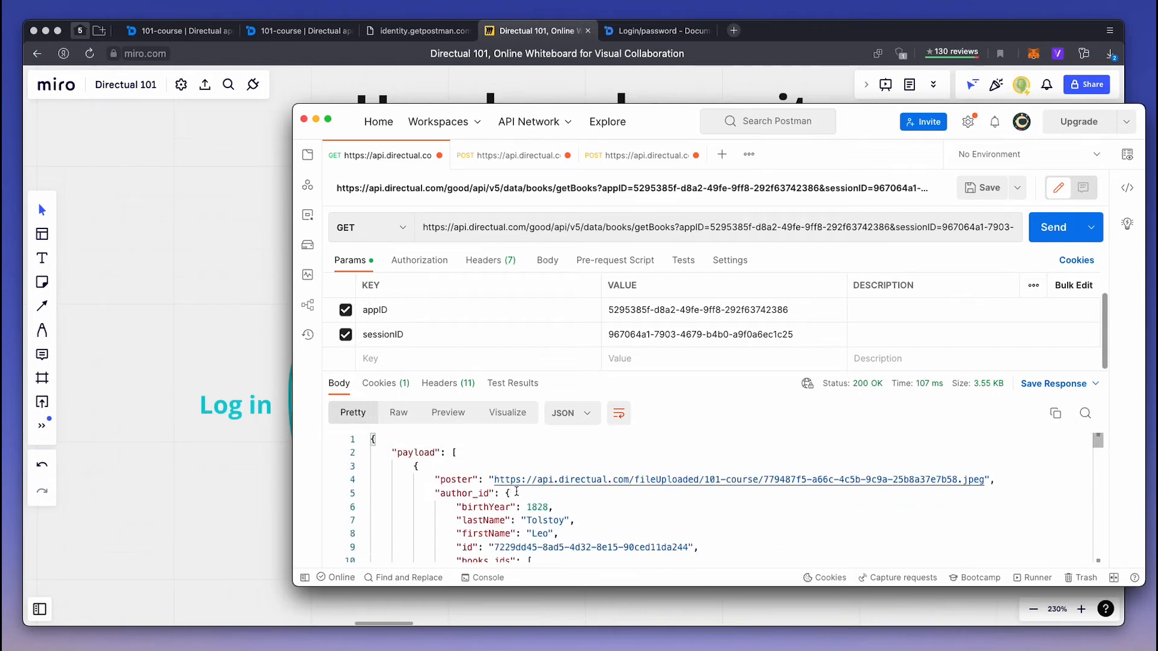
pyautogui.click(178, 30)
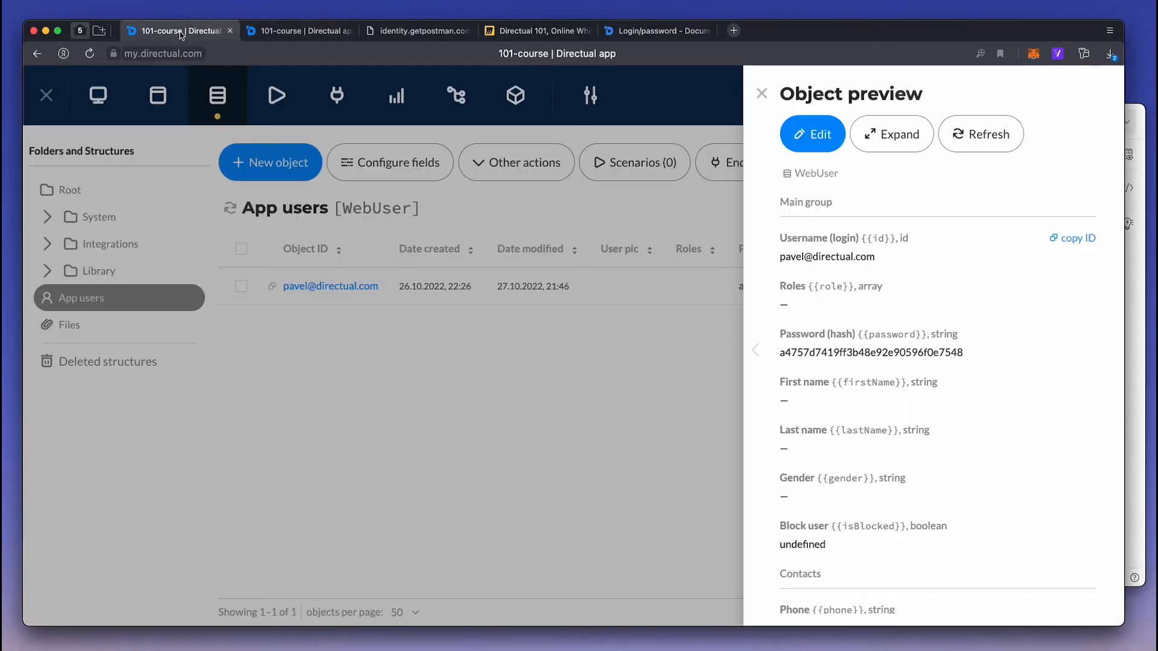
pyautogui.click(812, 134)
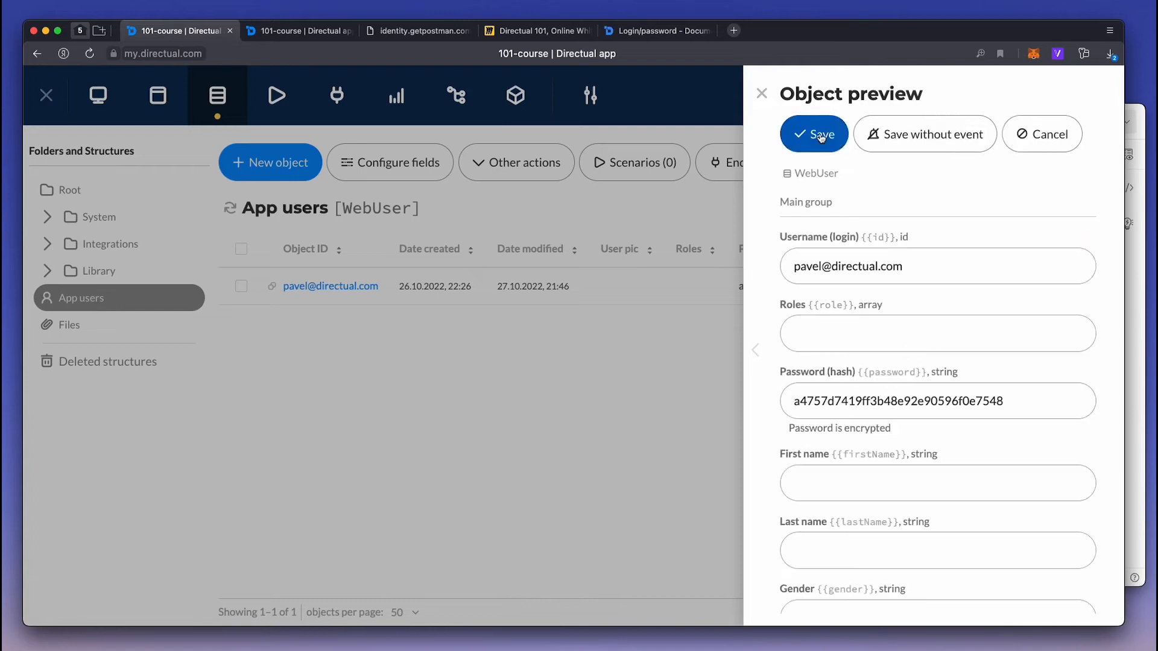
pyautogui.write('admin,moderator')
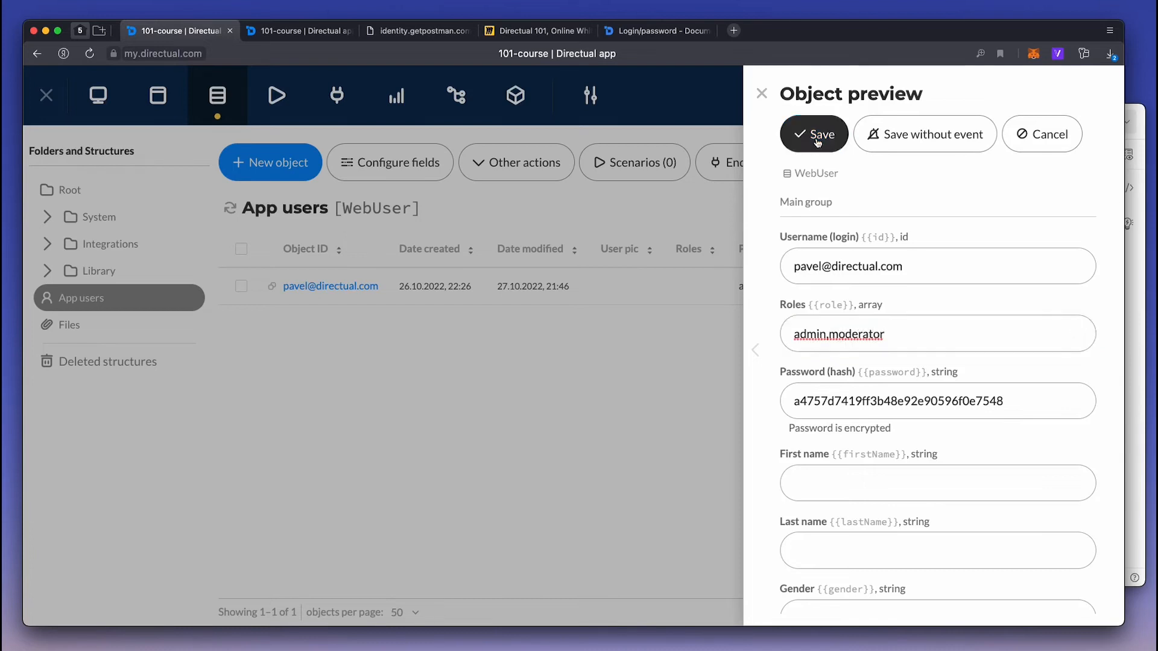
pyautogui.click(813, 134)
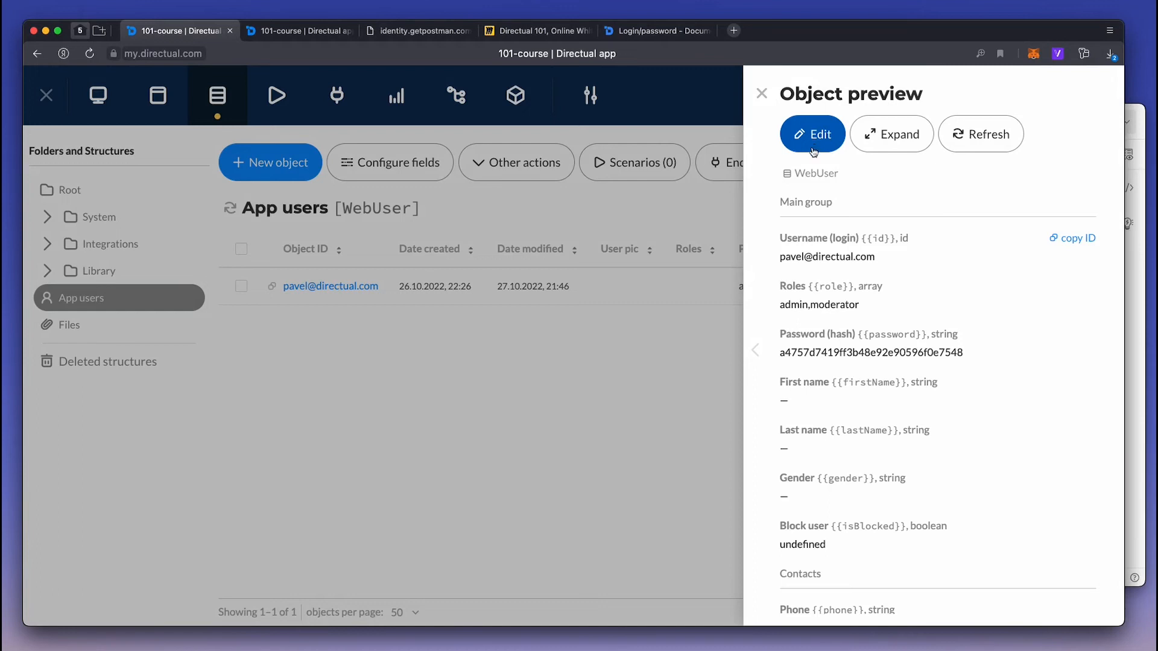
# Add a Roles 'like' admin session condition to getBooks and save it
pyautogui.click(336, 95)
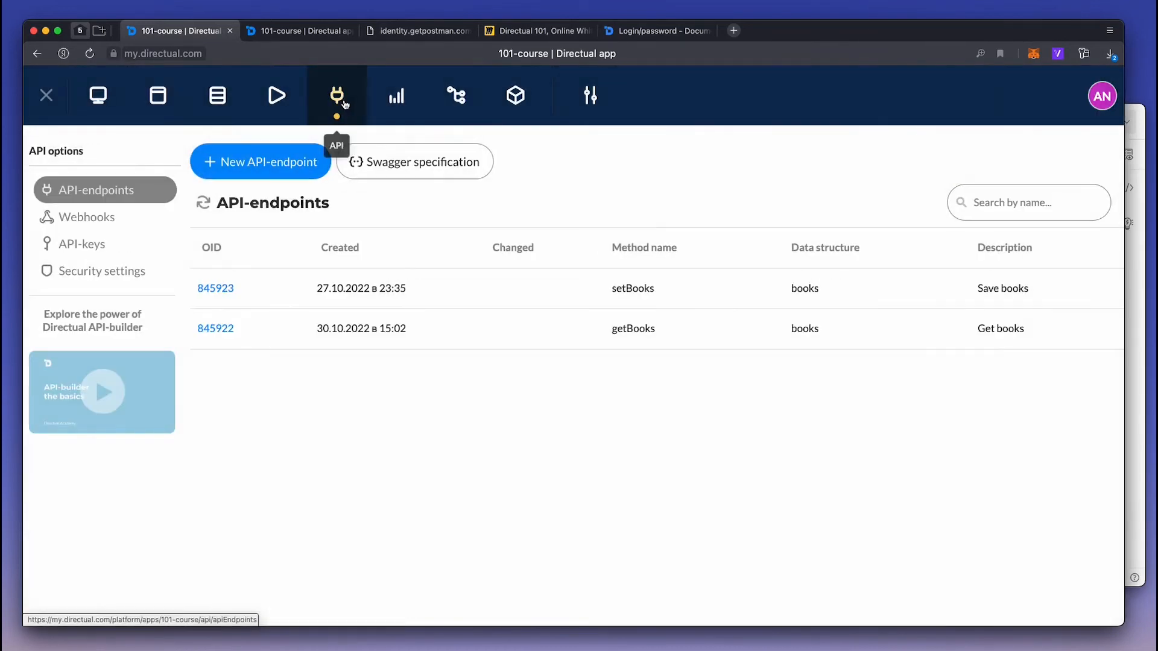
pyautogui.click(214, 328)
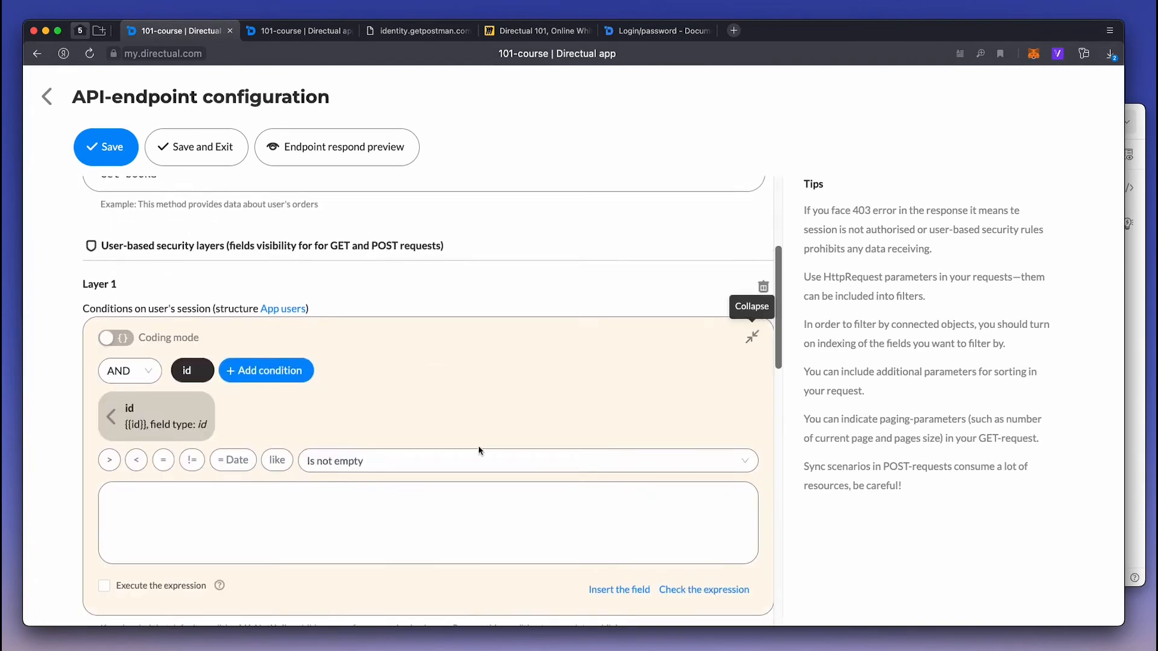
pyautogui.click(264, 370)
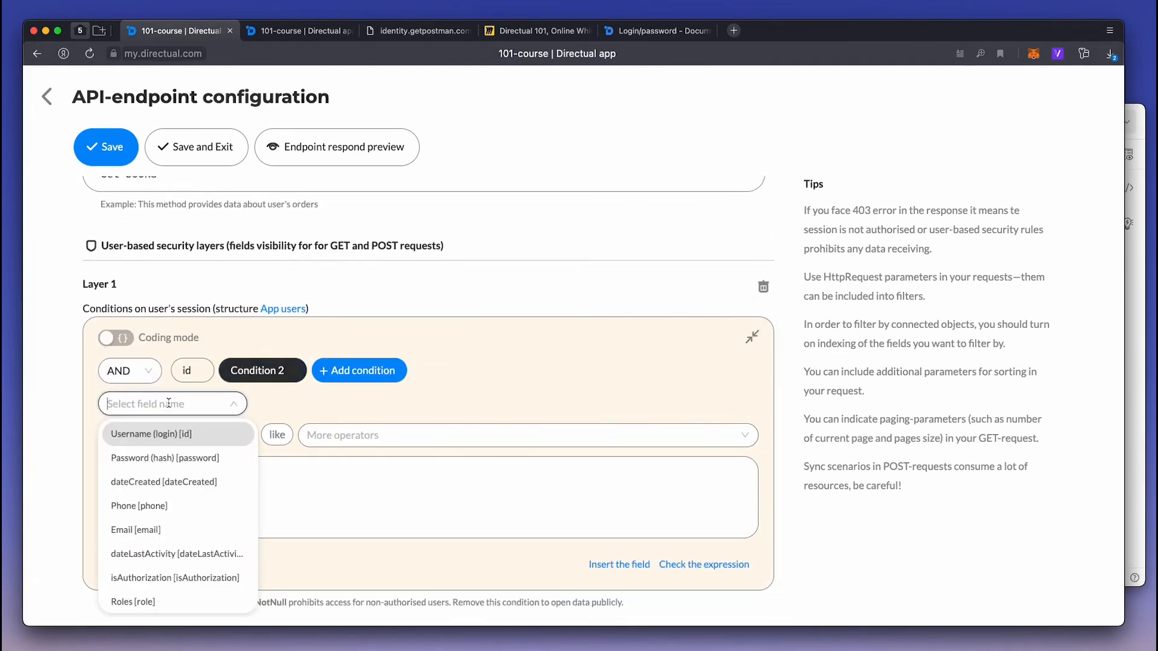
pyautogui.click(132, 601)
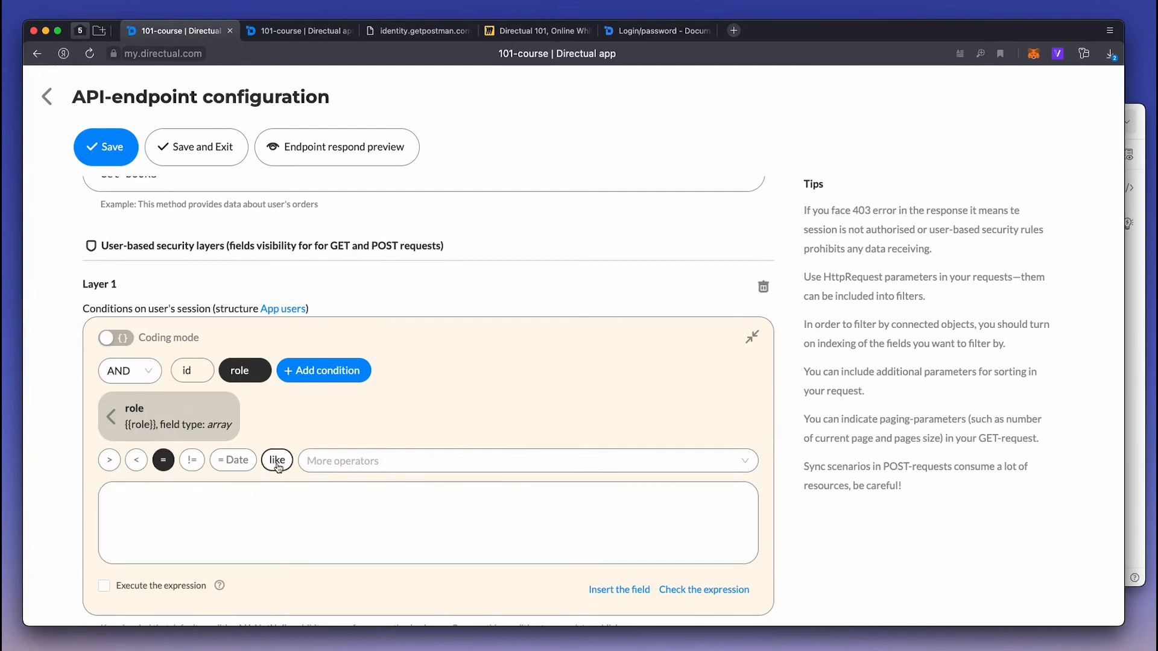
pyautogui.click(276, 461)
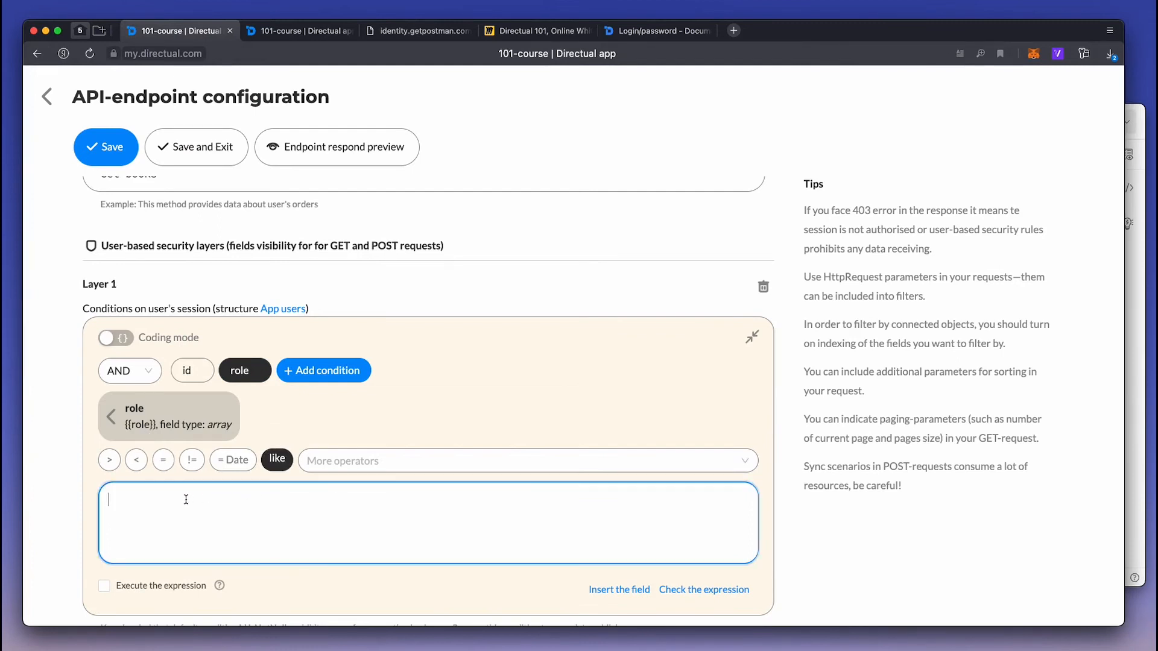
pyautogui.write('admin')
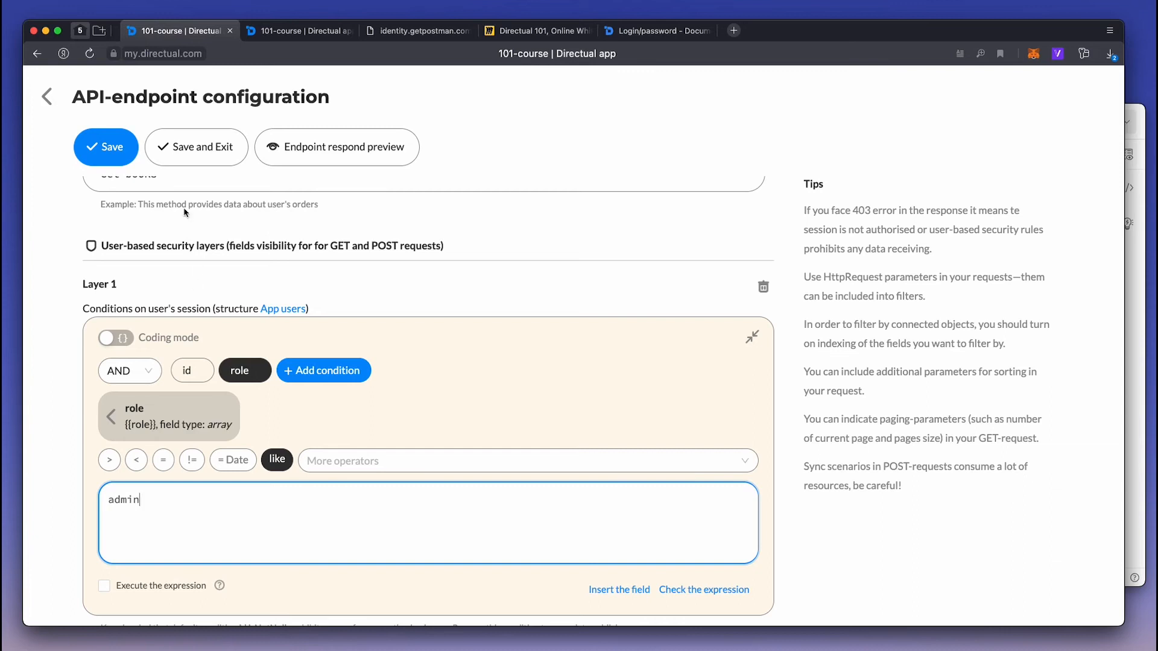
pyautogui.click(106, 146)
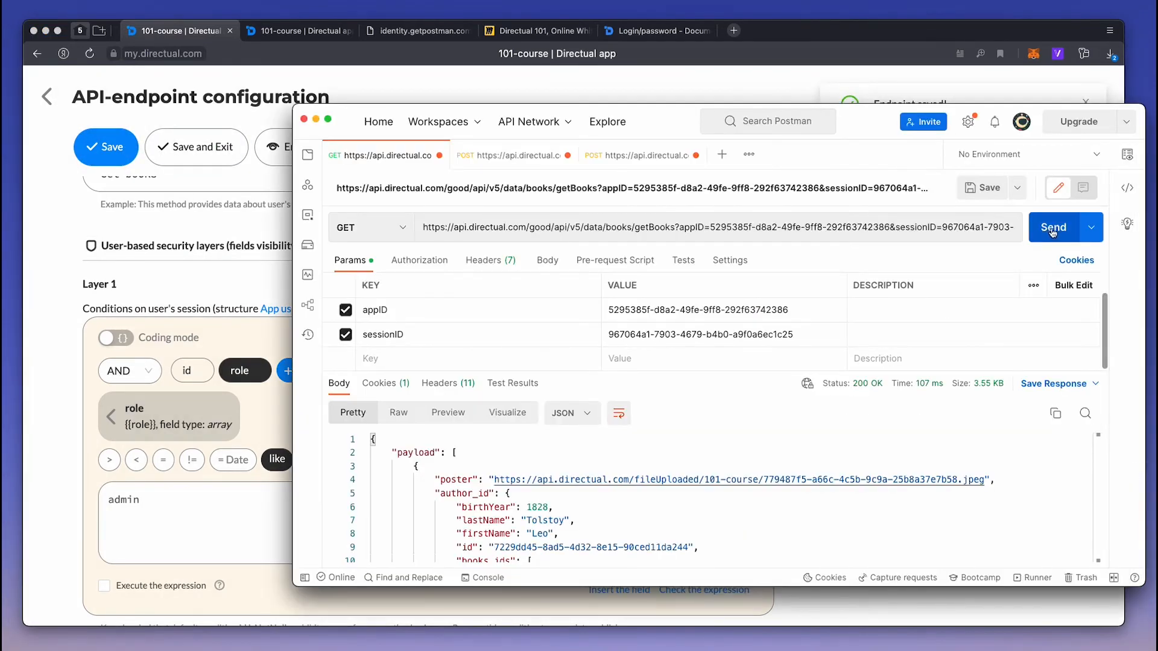
# Retest the request and change the role condition value to 'user'
pyautogui.click(1053, 227)
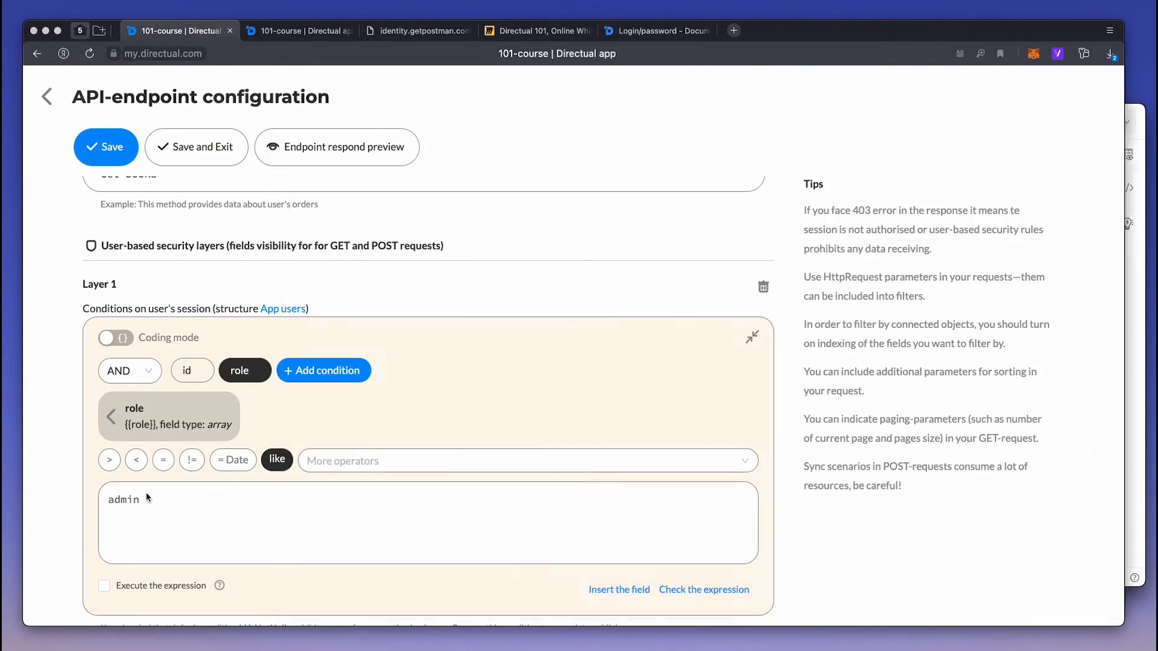
pyautogui.write('u')
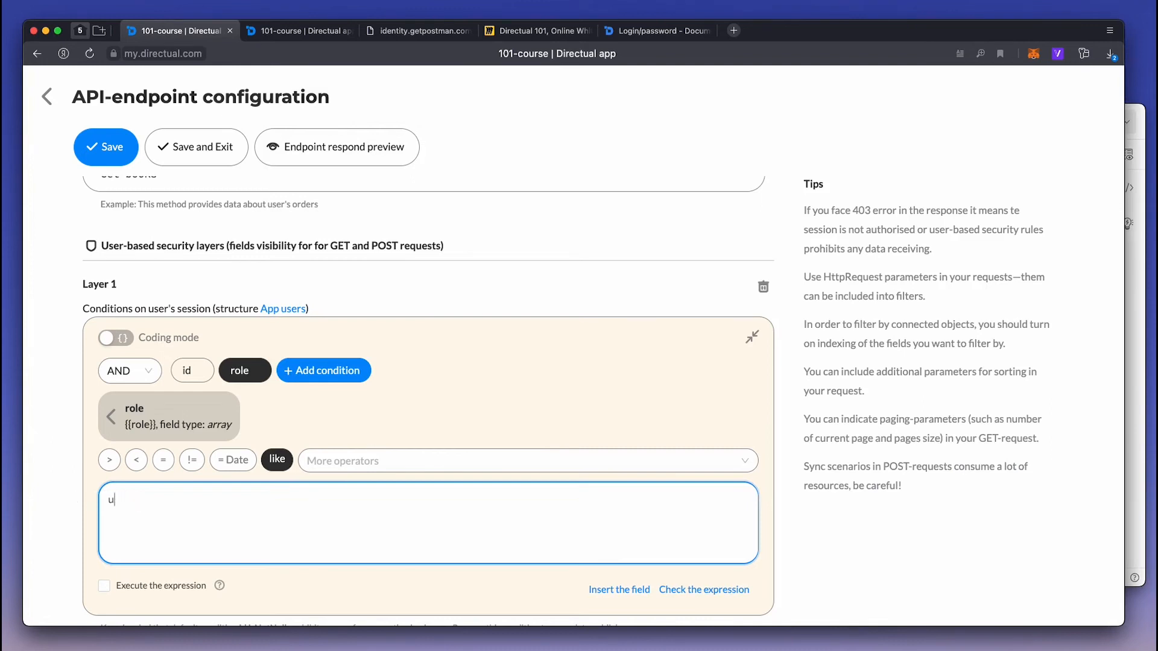
pyautogui.write('ser')
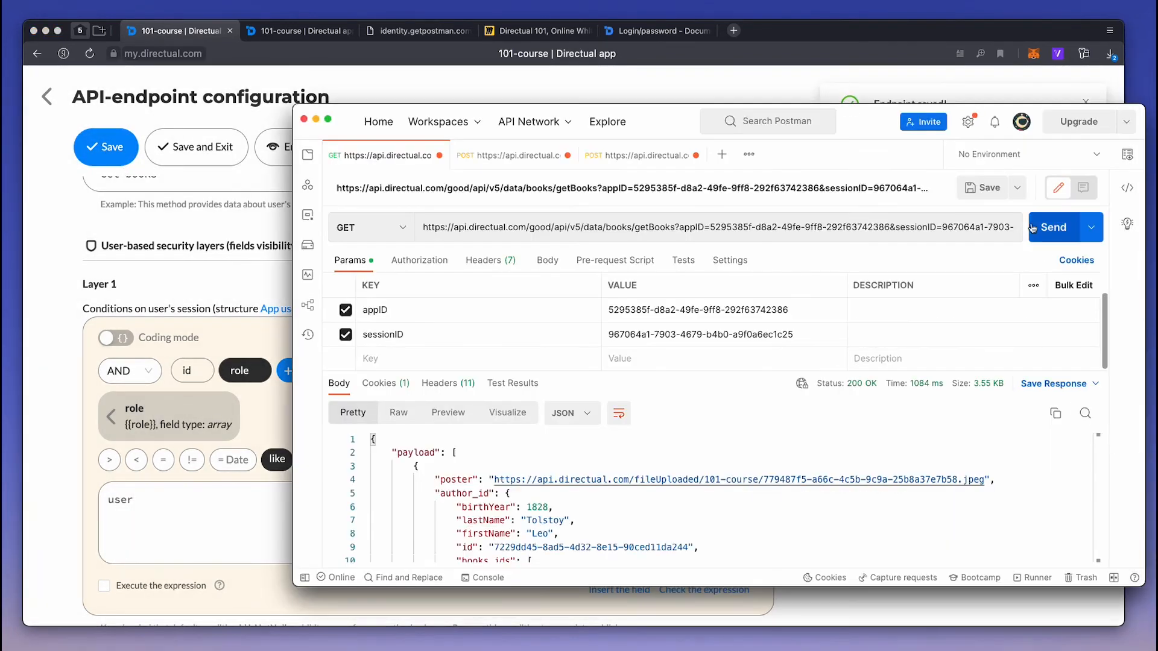
pyautogui.click(1051, 227)
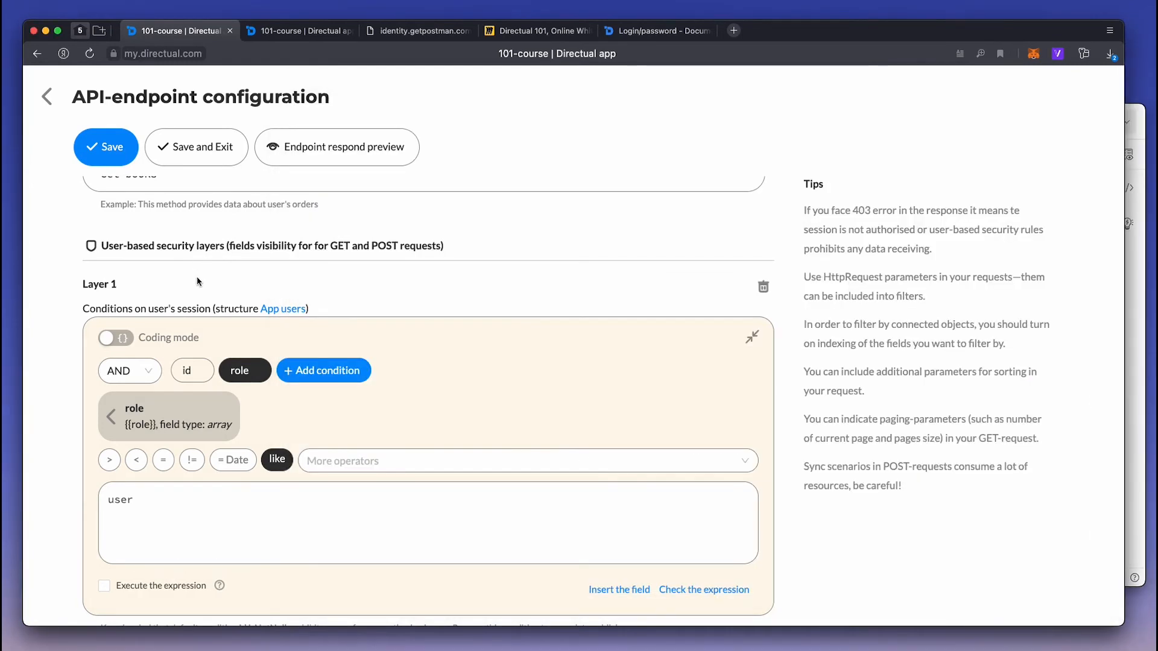
pyautogui.moveTo(259, 374)
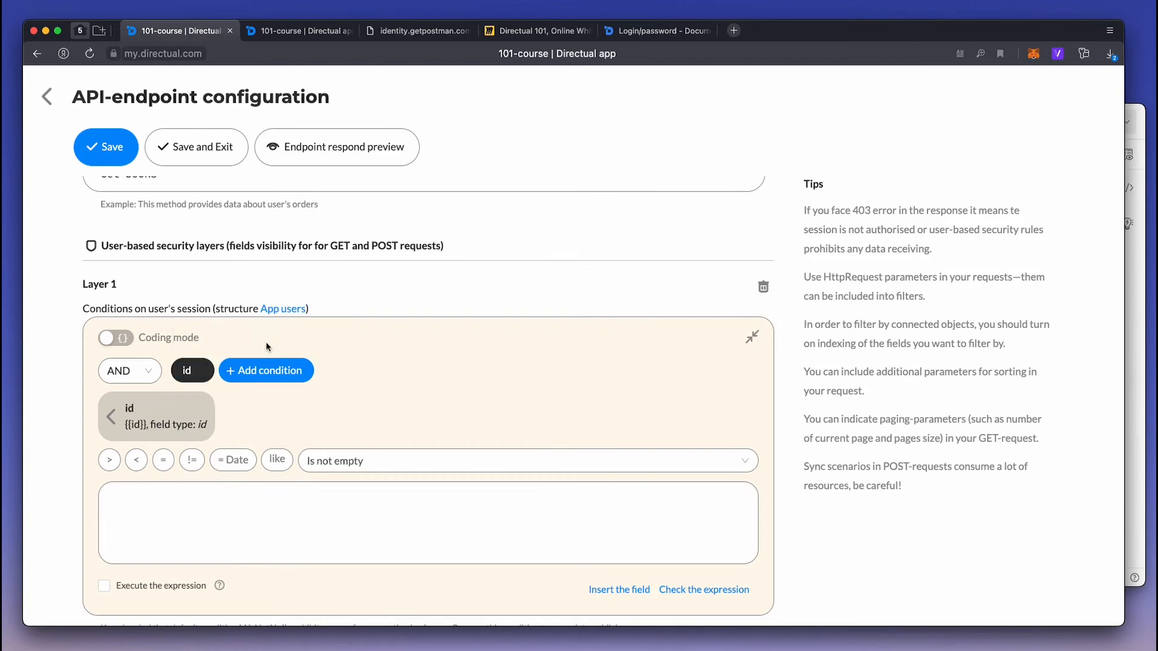
pyautogui.click(105, 147)
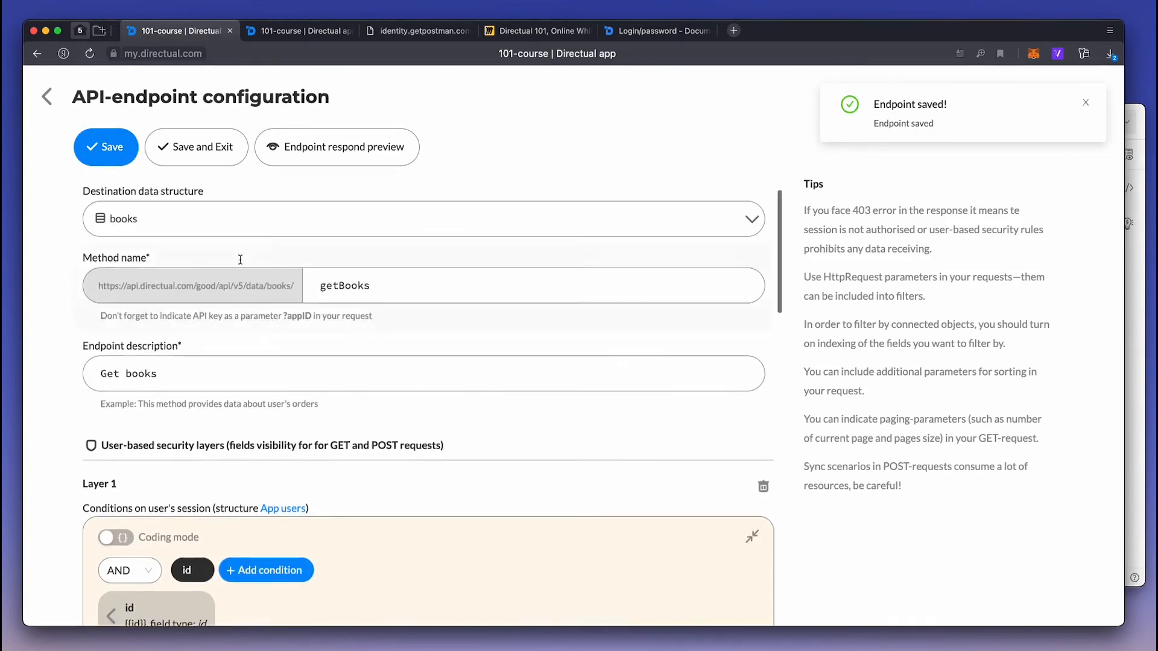
pyautogui.click(337, 147)
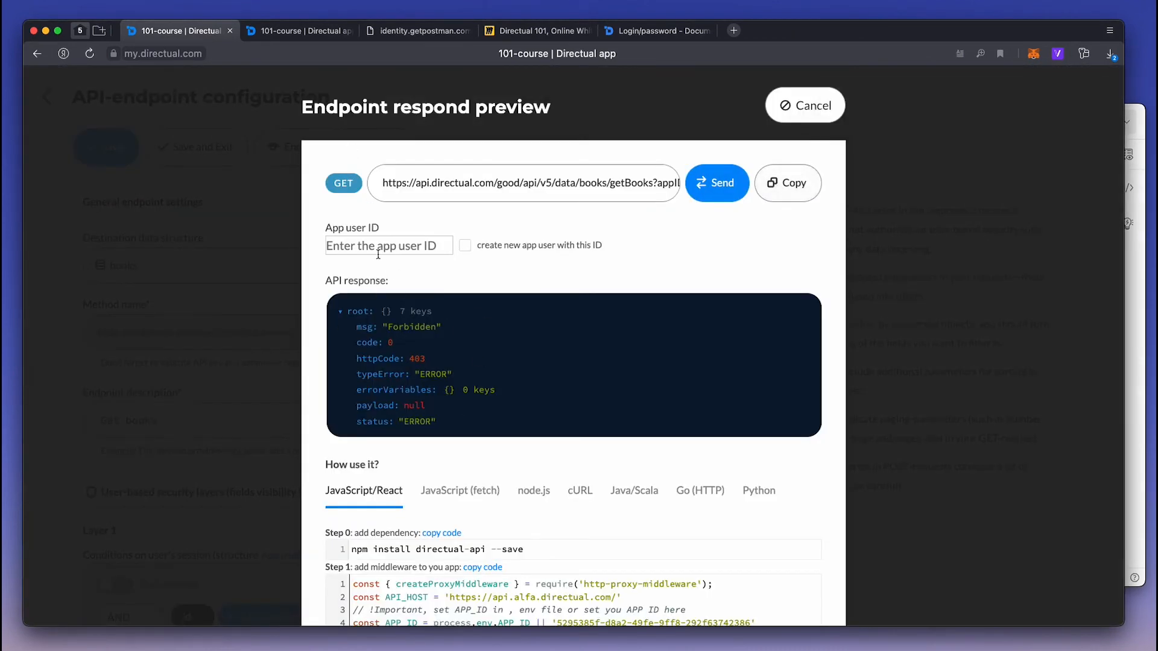
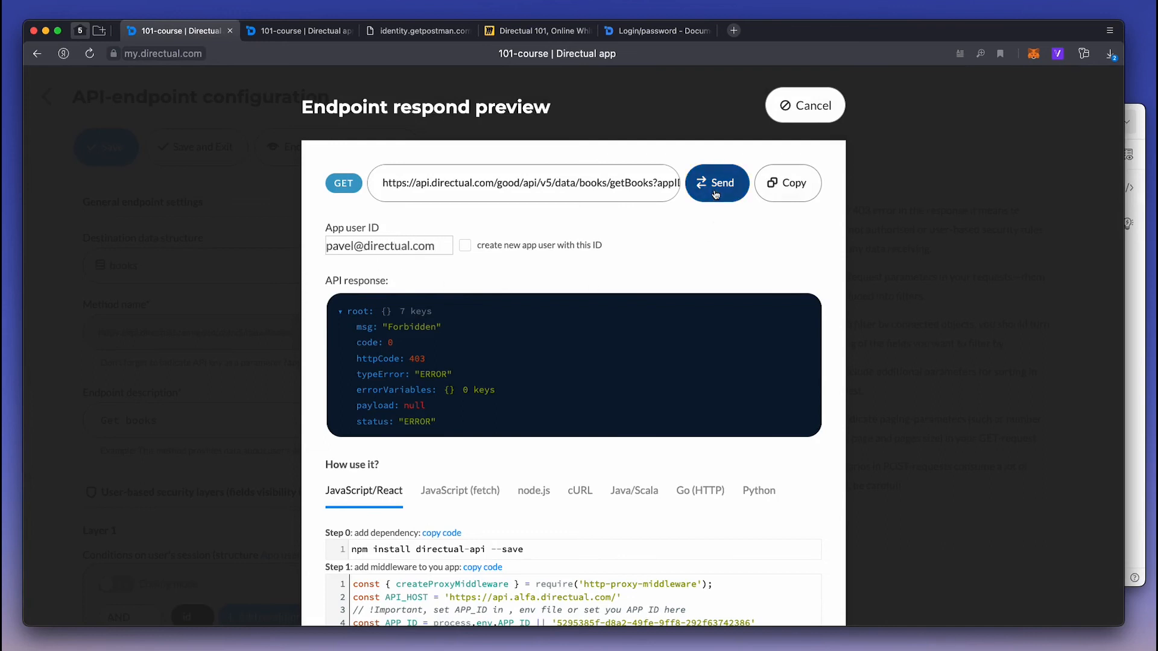
pyautogui.click(716, 183)
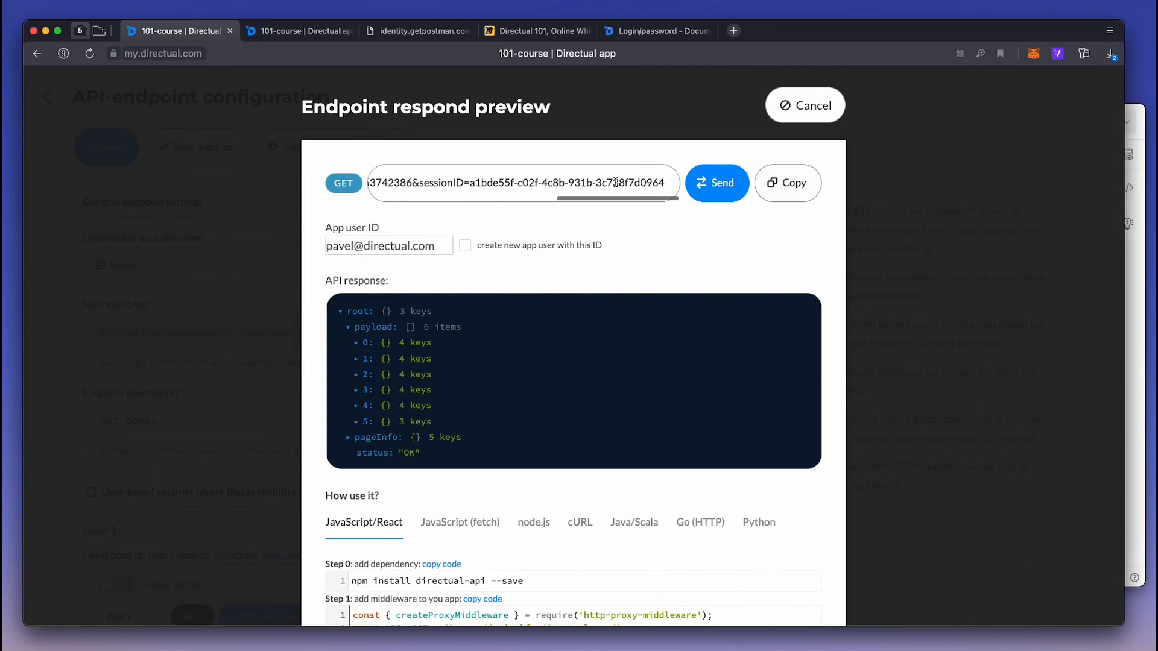
# Inspect the session ID in the request URL and tick 'create new app user with this ID'
pyautogui.moveTo(471, 182); pyautogui.dragTo(644, 182)
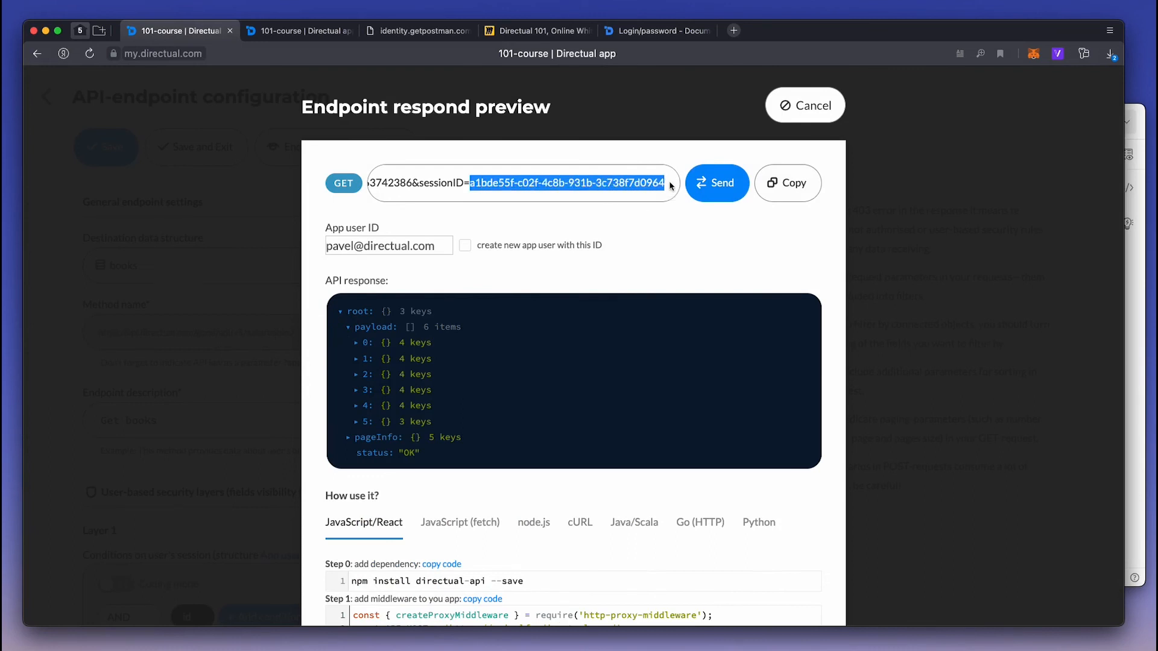
pyautogui.click(640, 217)
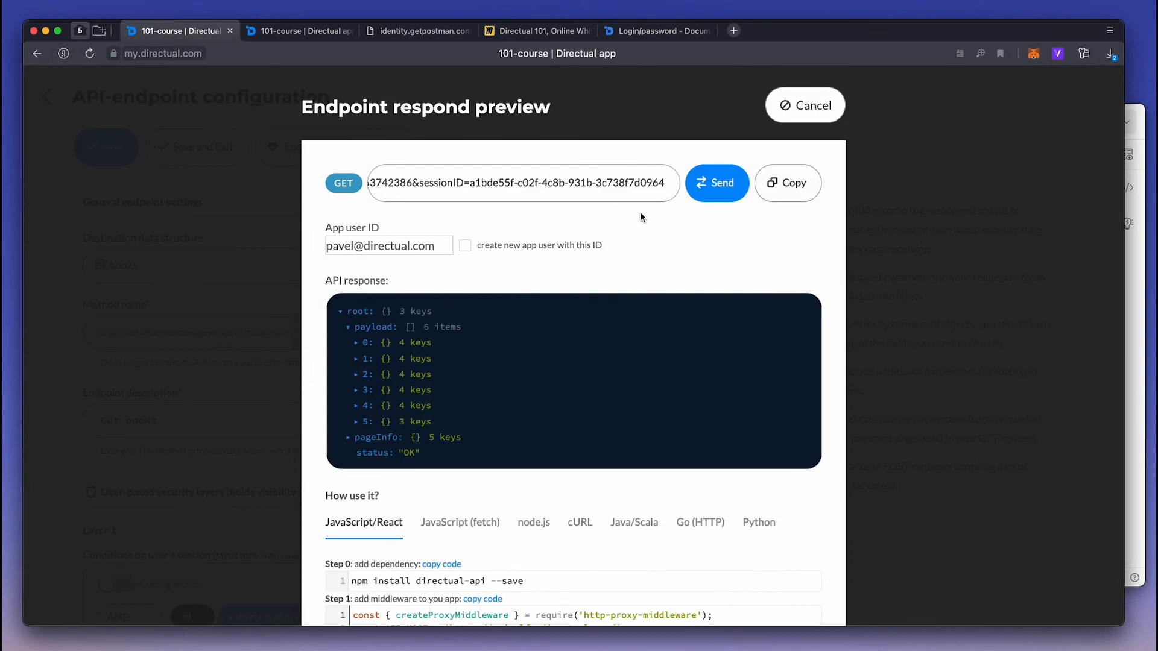
pyautogui.click(465, 246)
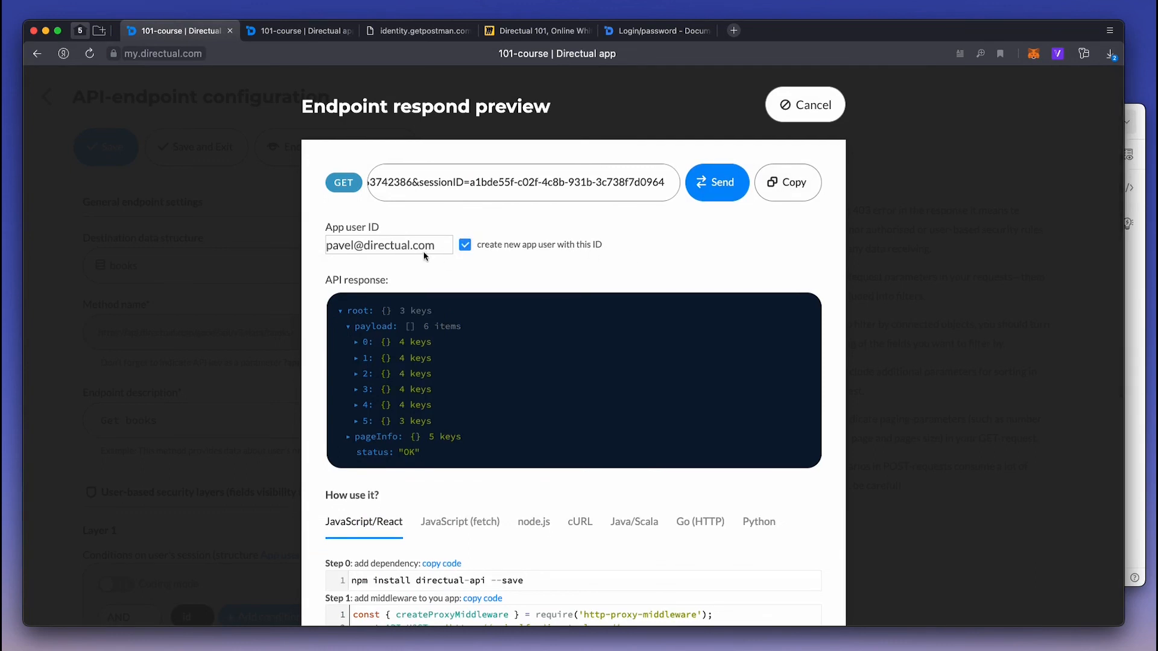
pyautogui.click(354, 245)
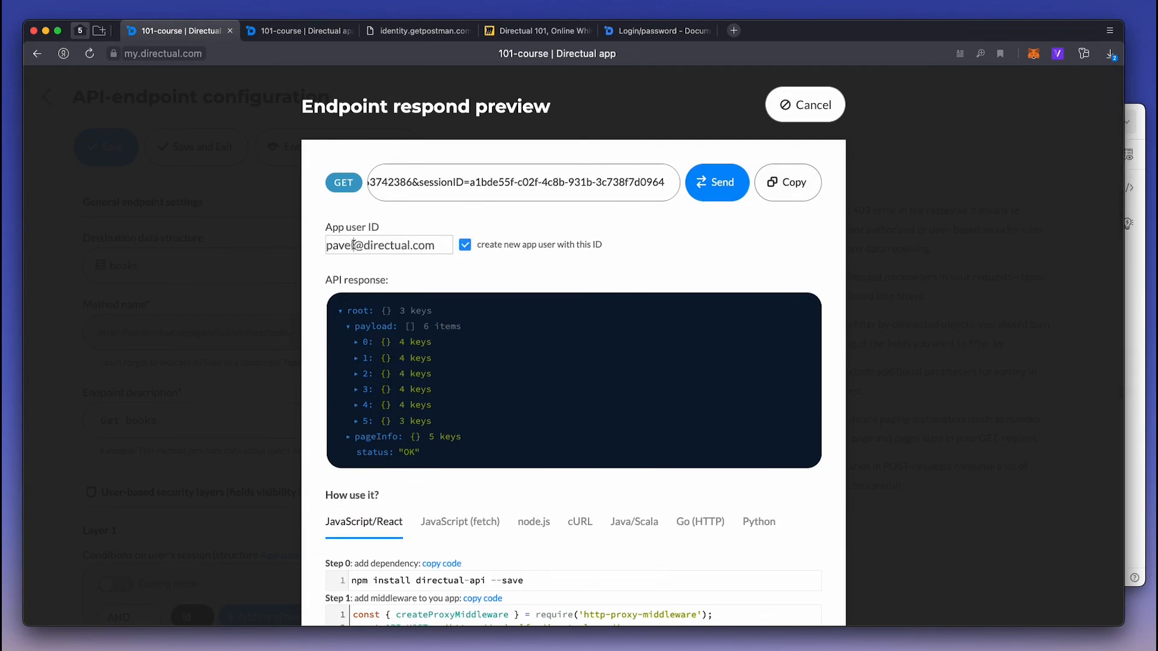
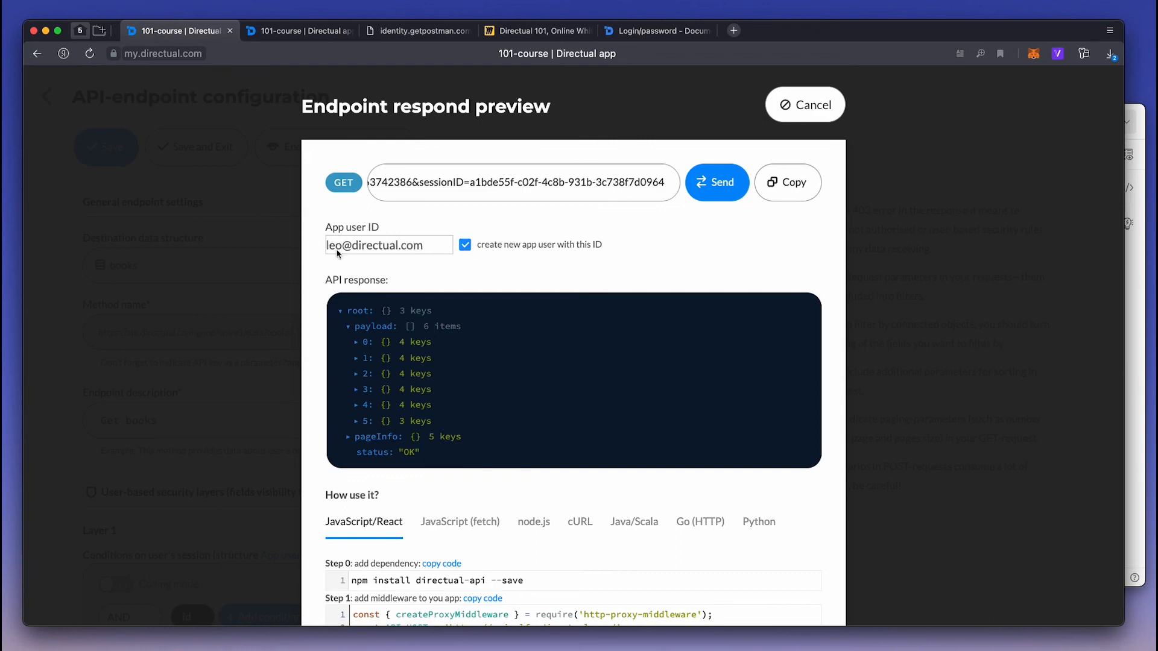
pyautogui.click(716, 182)
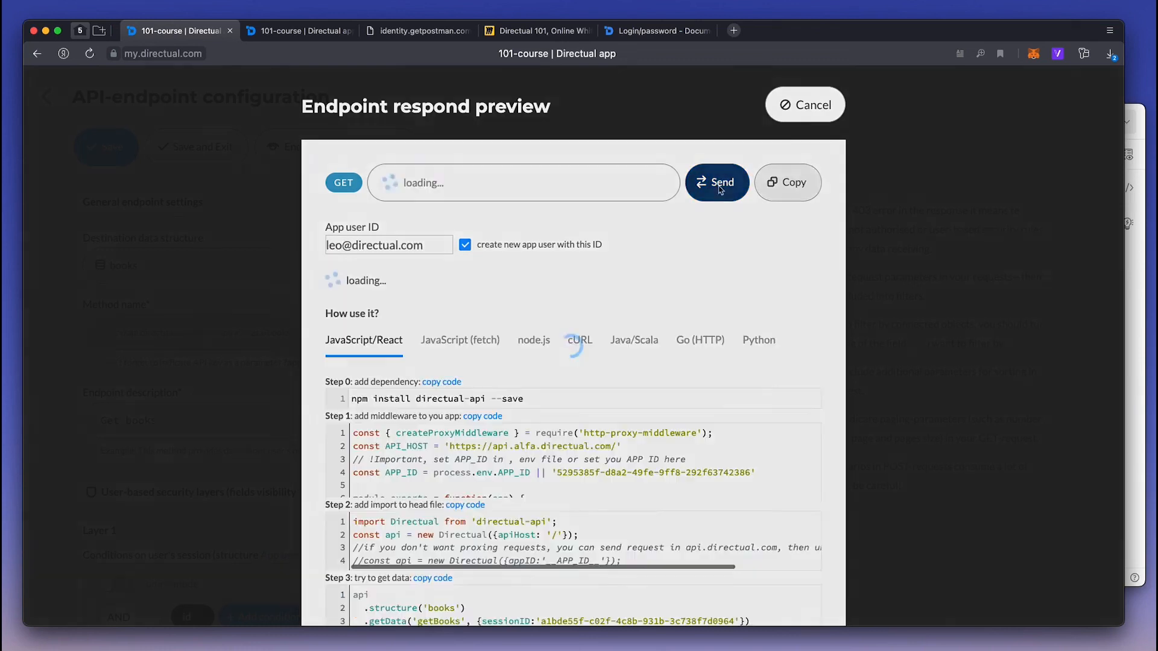
pyautogui.click(716, 182)
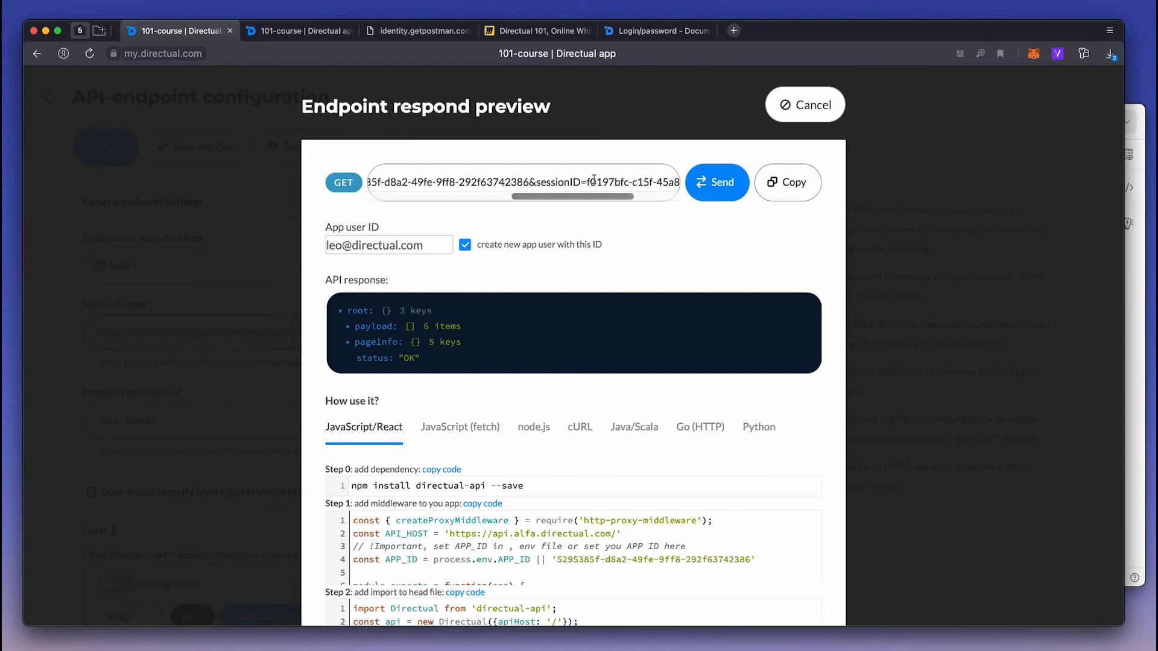
pyautogui.click(804, 104)
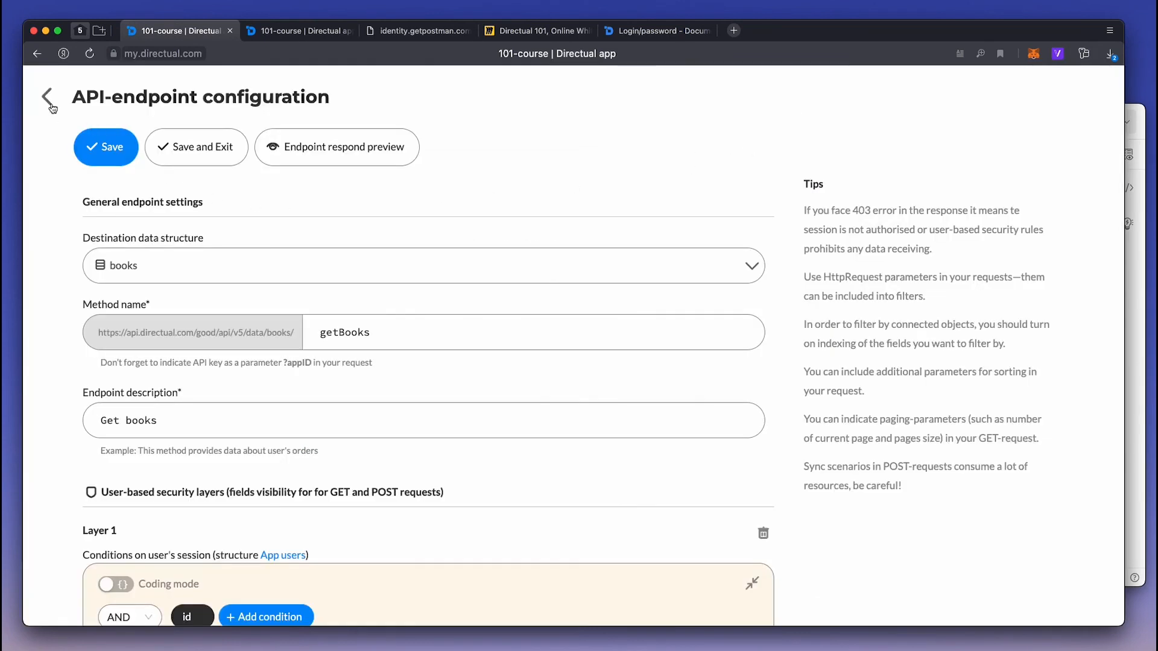